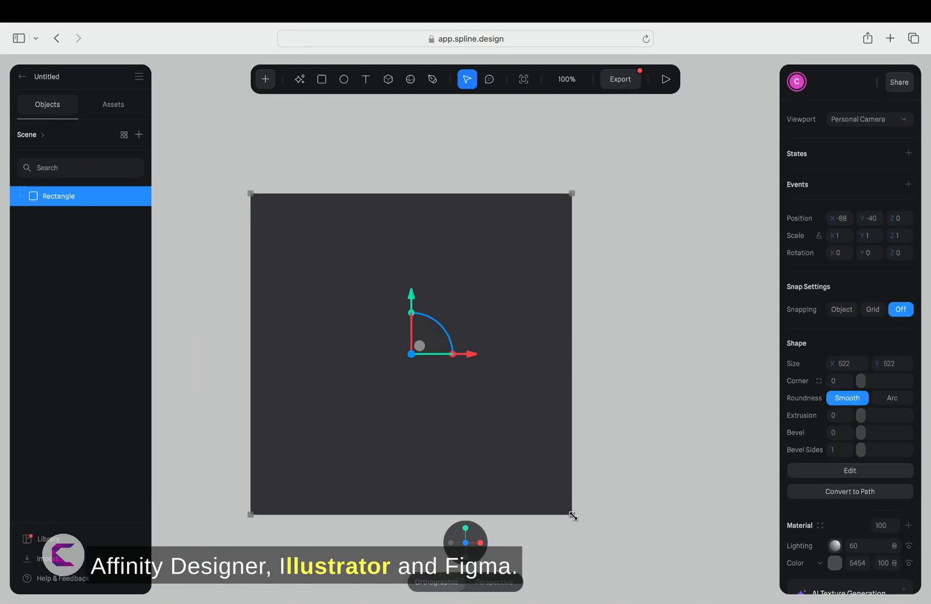
Step: Stretch the rectangle and set its Size to 1920×1080, rotated 90° on Z, with a dark navy material
drag(573, 515, 716, 514)
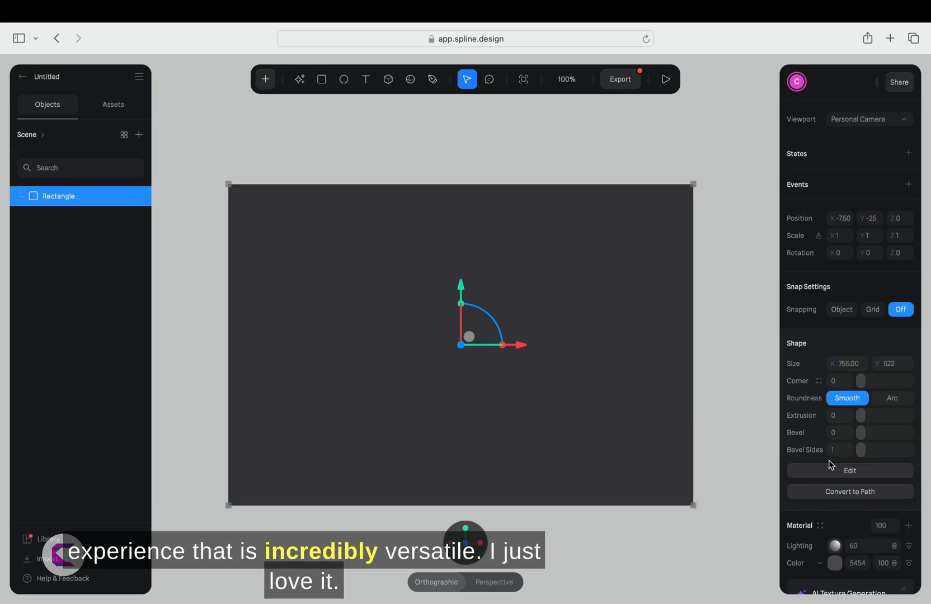
scroll(down, 3)
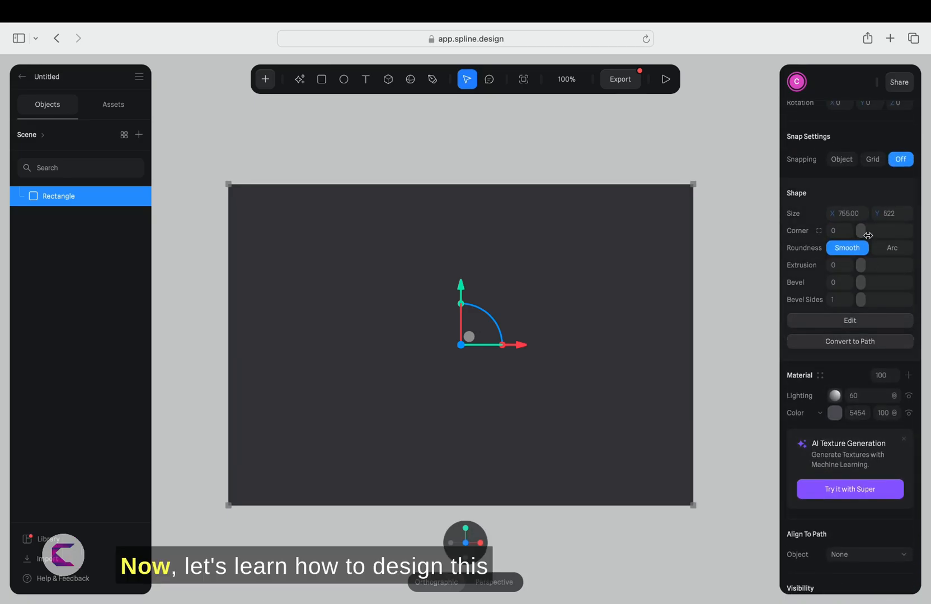
click(847, 213)
text(1920)
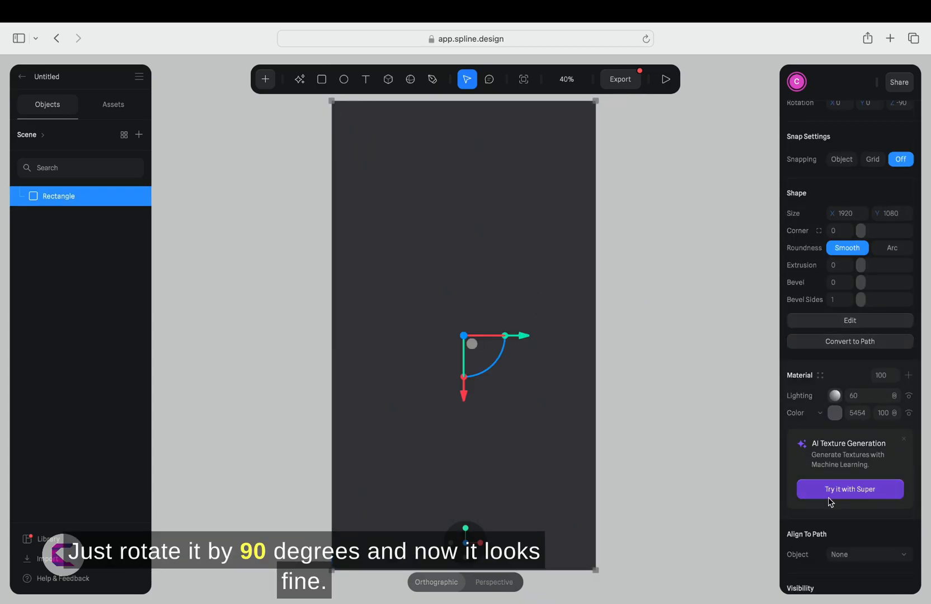
scroll(down, 3)
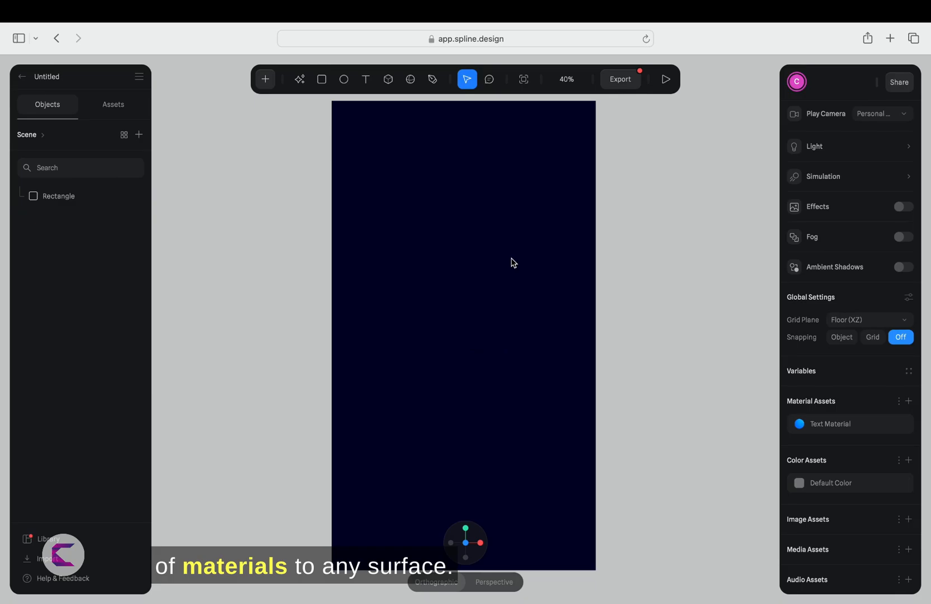
mouse_move(603, 259)
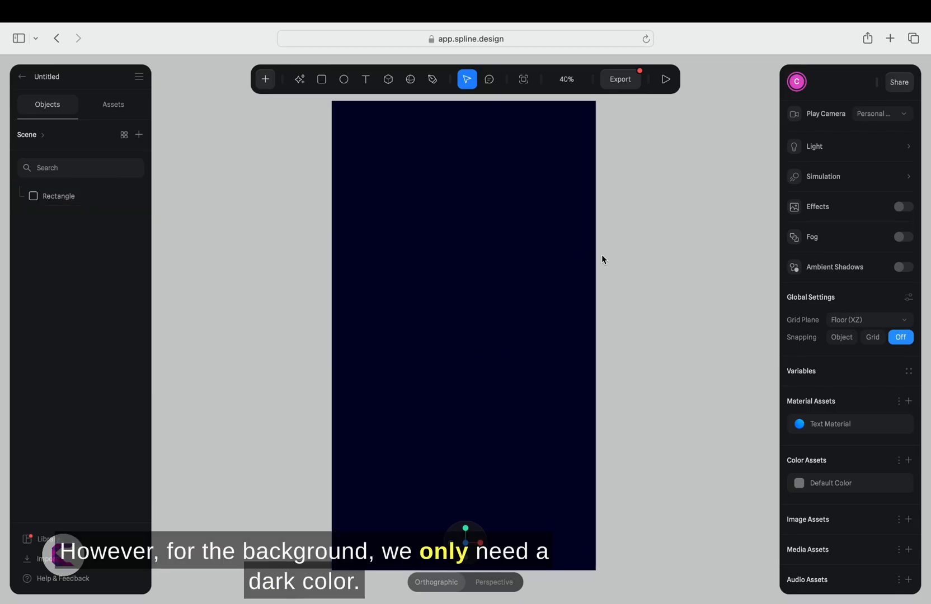
Step: Draw a text box on the backdrop with Content 'You'
click(366, 78)
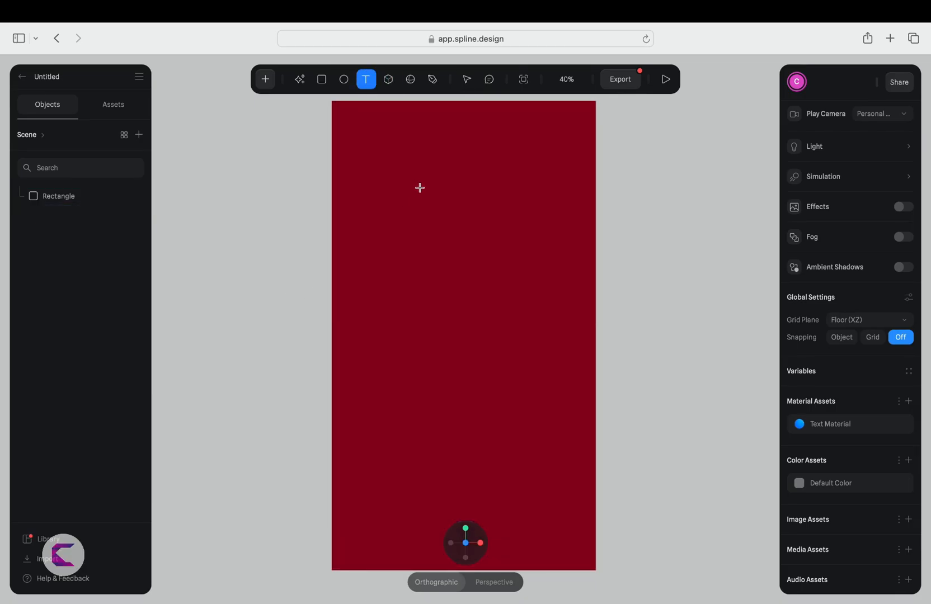
drag(400, 175, 563, 308)
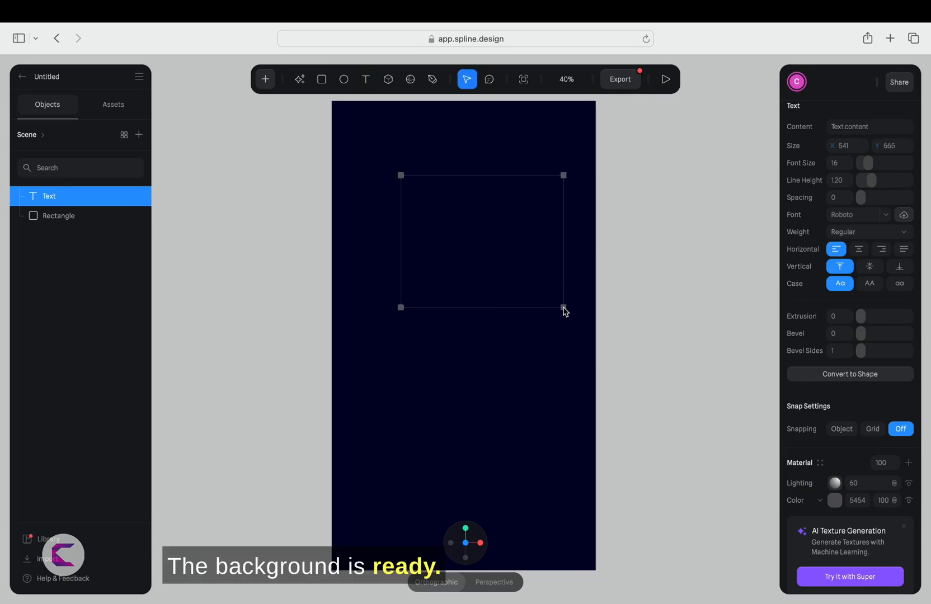
click(869, 126)
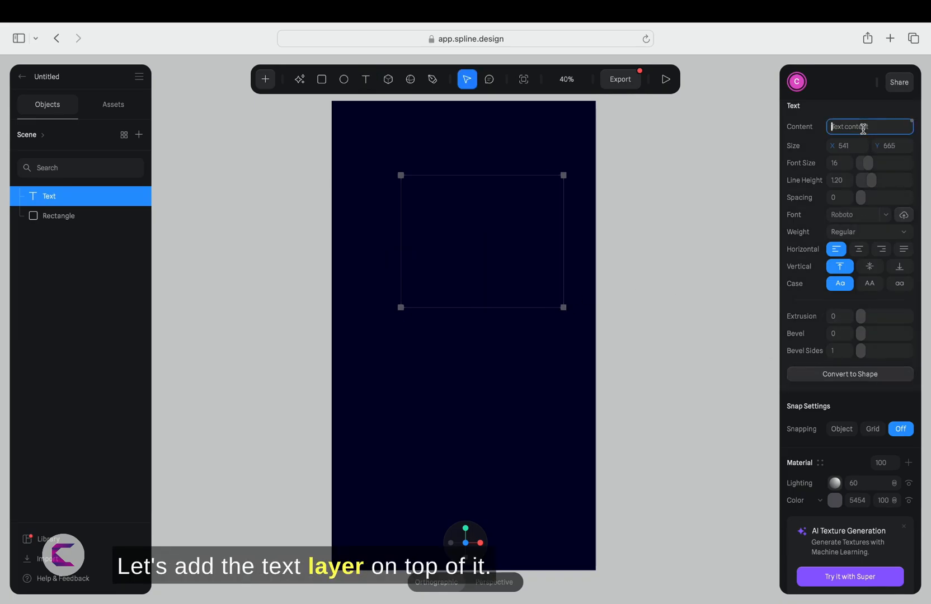
text(You)
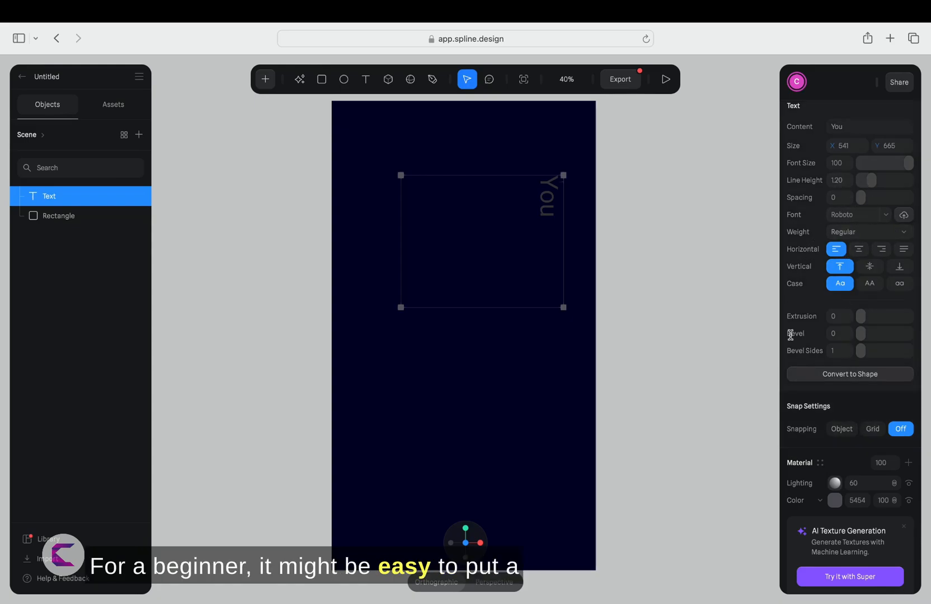
Step: Colour the text light blue at Font Size 100 and rotate it to read upright
click(834, 500)
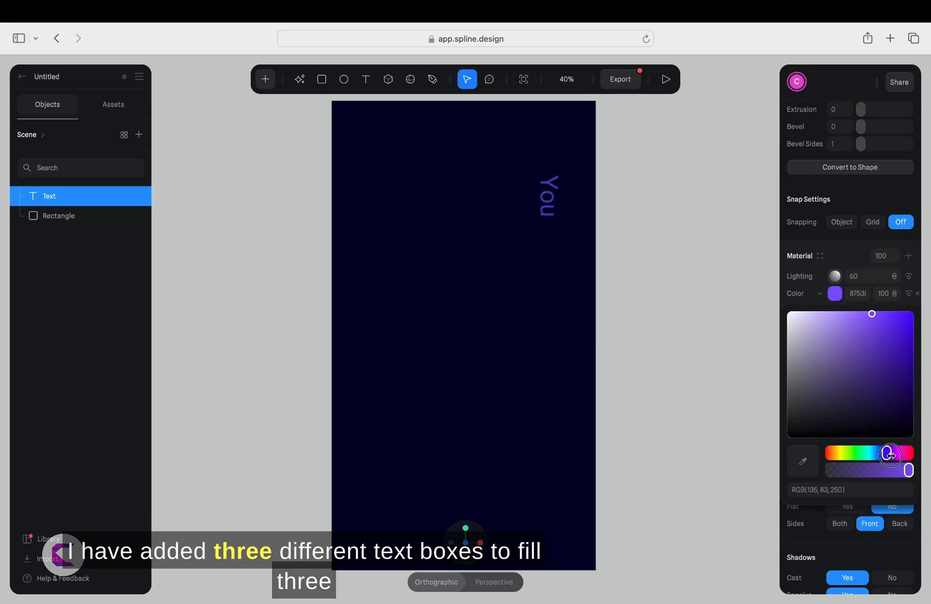
drag(903, 456, 878, 455)
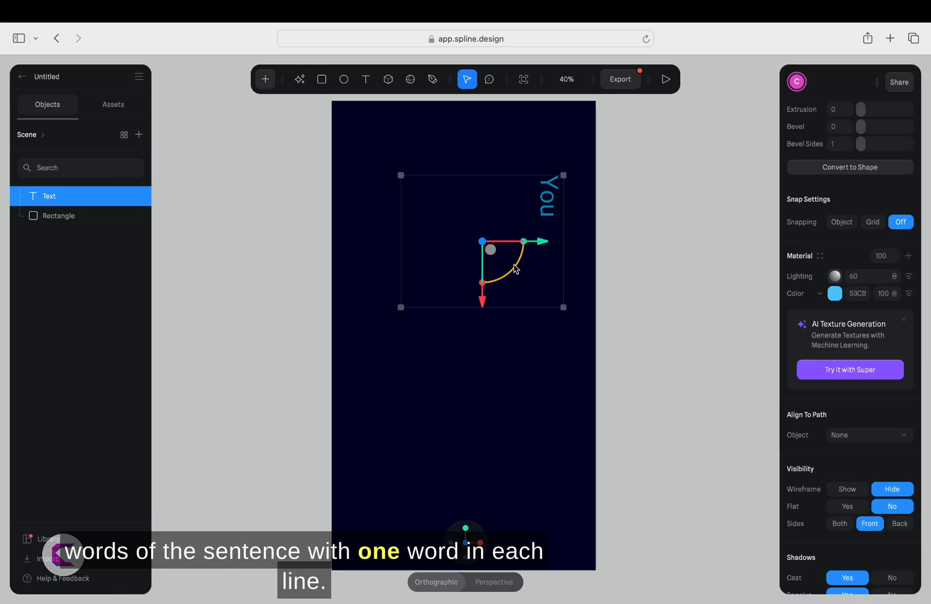
drag(524, 241, 504, 208)
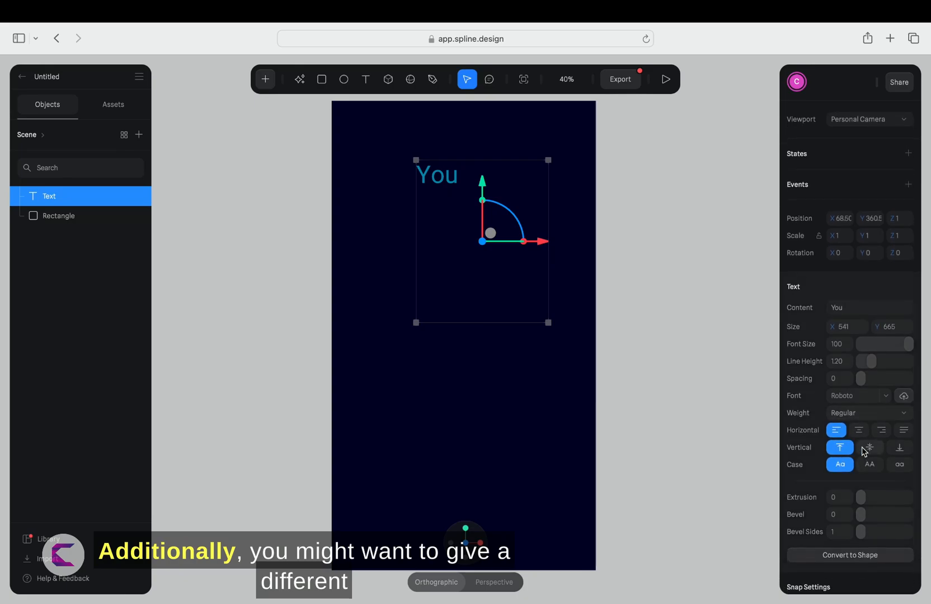
click(869, 447)
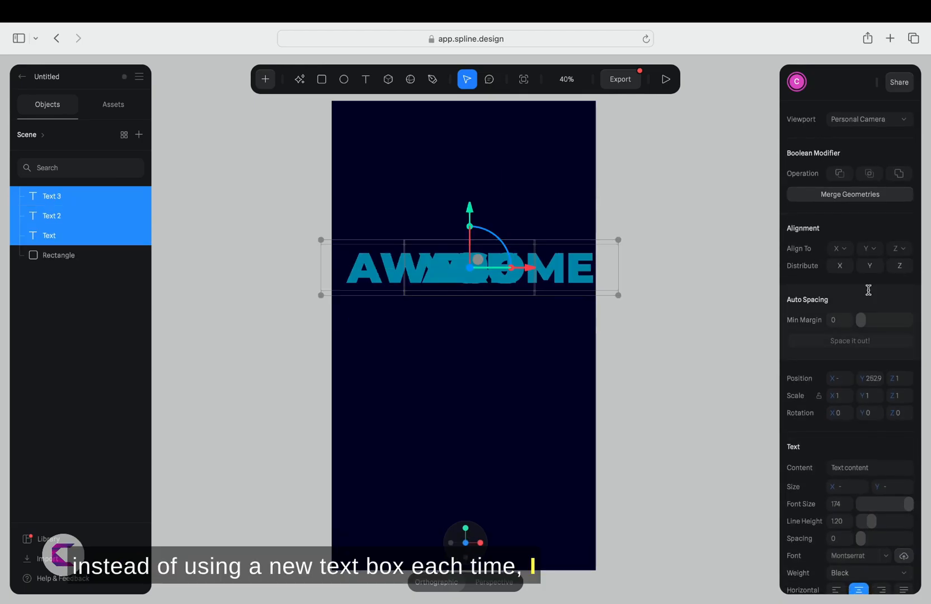
Step: Style the stacked YOU / ARE / AWESOME texts as Montserrat Black uppercase, centre aligned
click(840, 249)
text(creative venus)
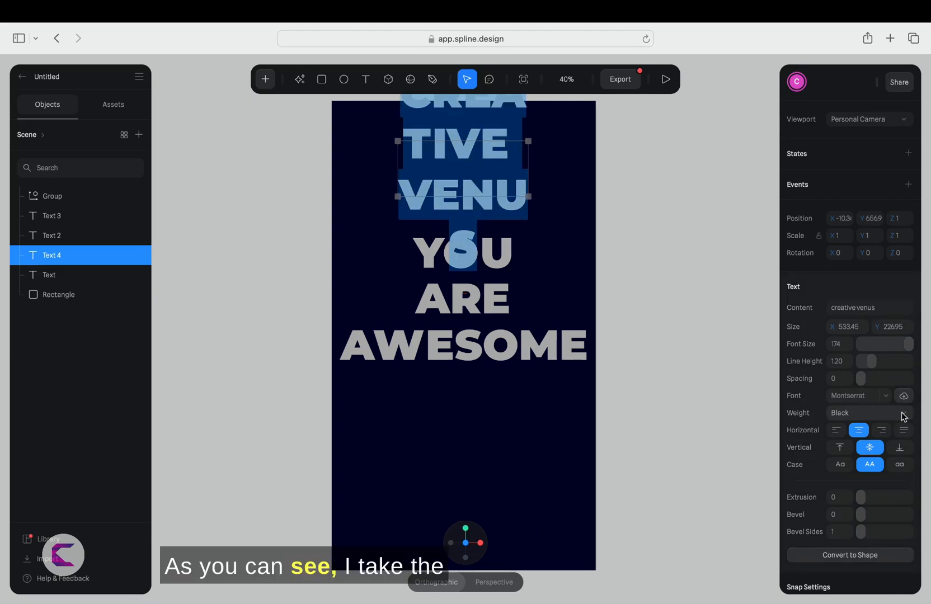
Step: Give CREATIVE VENUS Medium weight and 0.51 letter spacing, widened to one line and centred
click(860, 412)
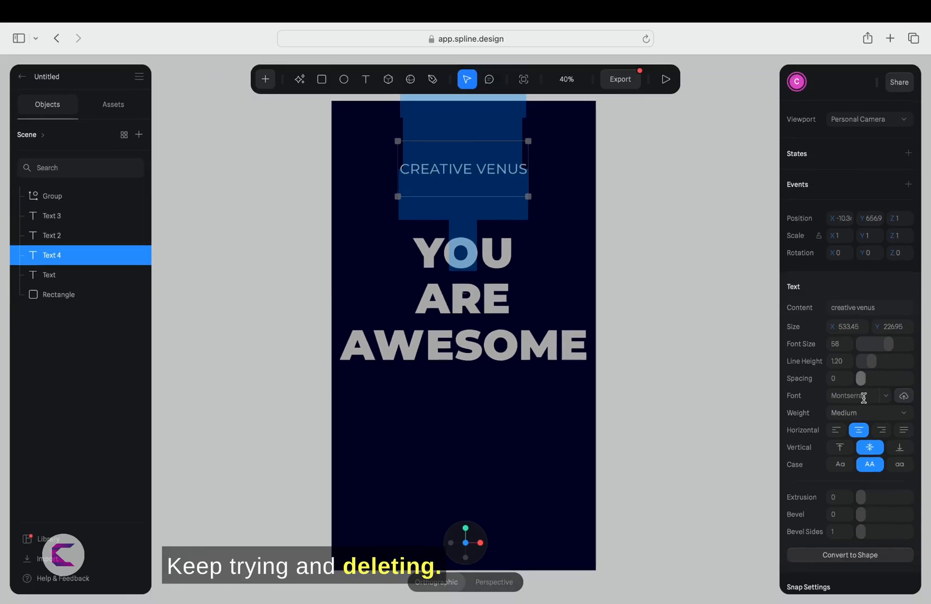
drag(861, 379, 863, 378)
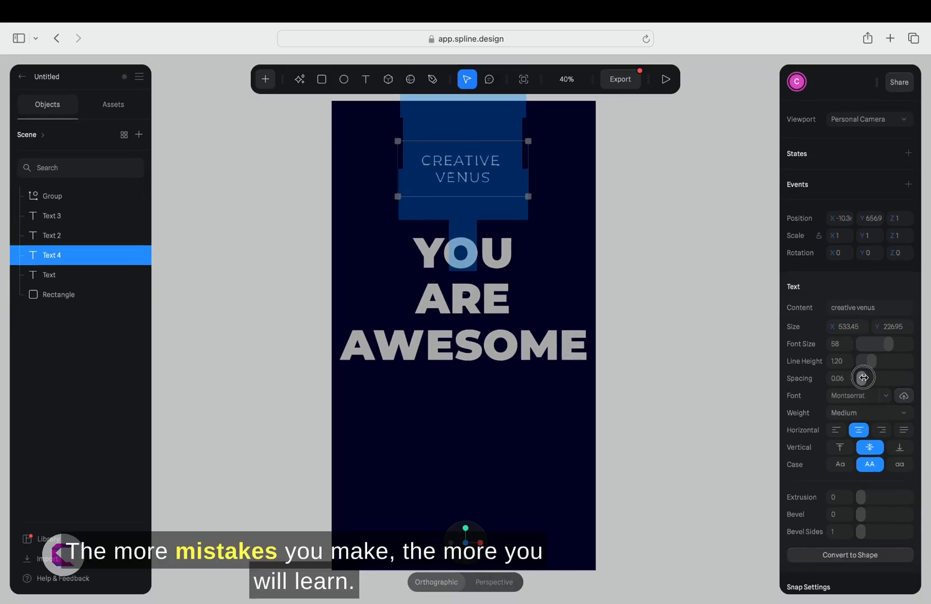
drag(863, 379, 885, 378)
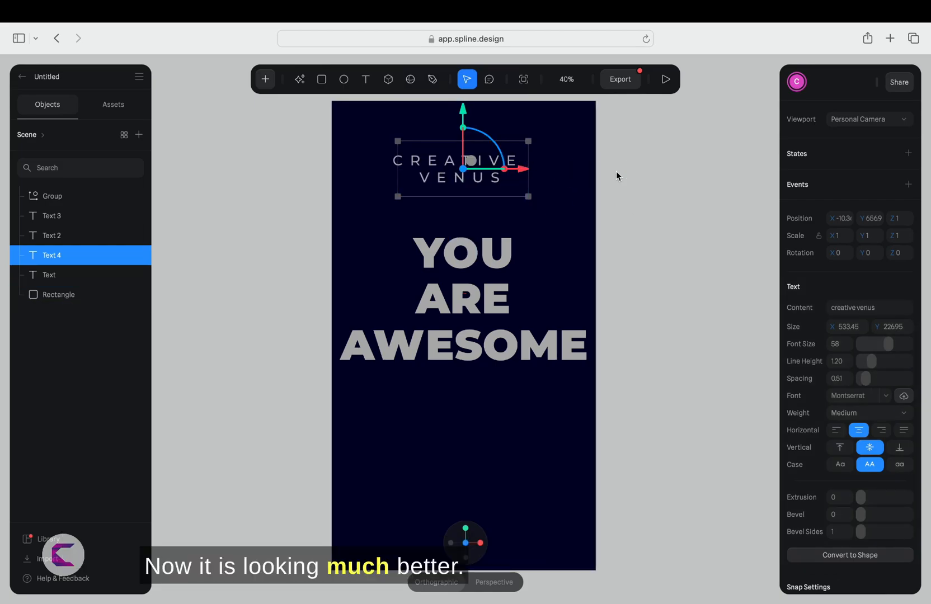
drag(532, 169, 637, 169)
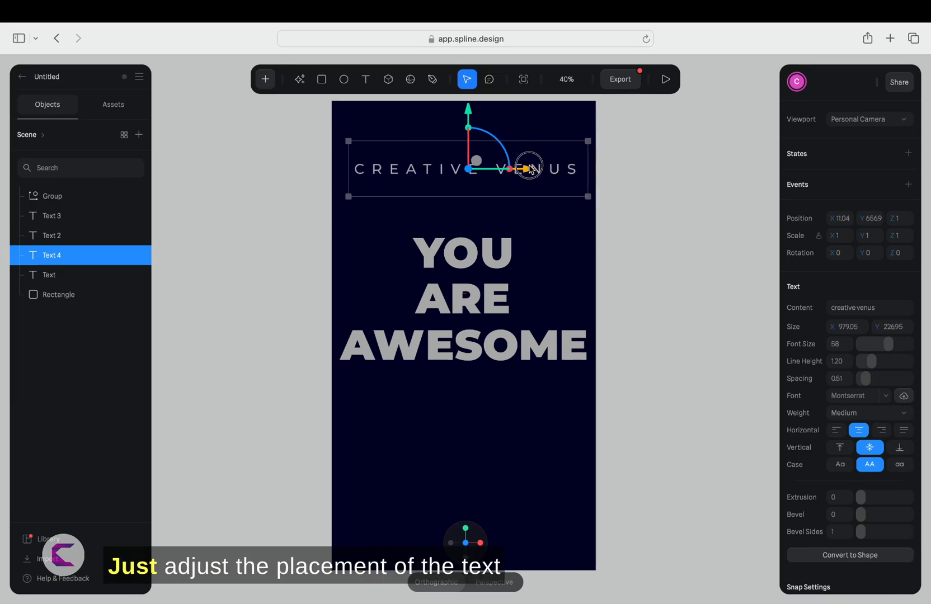
drag(524, 166, 465, 169)
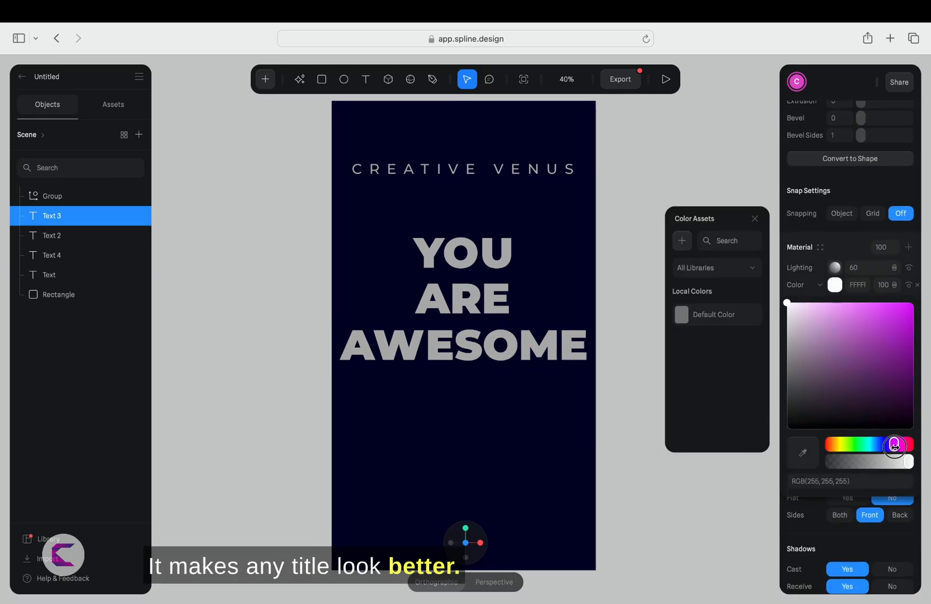
Step: Sweep AWESOME's hue from pink through red to a golden yellow
click(805, 312)
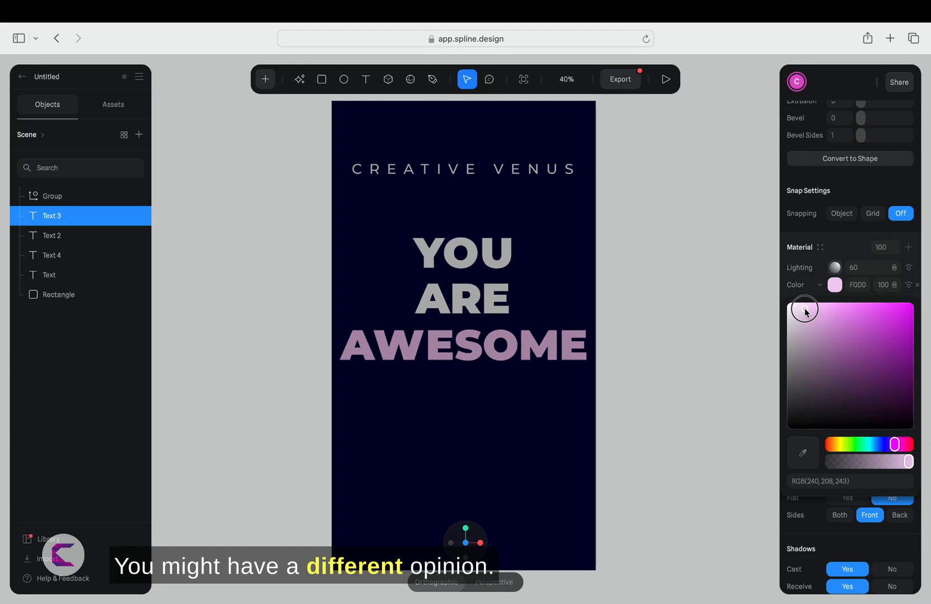
drag(902, 460, 884, 446)
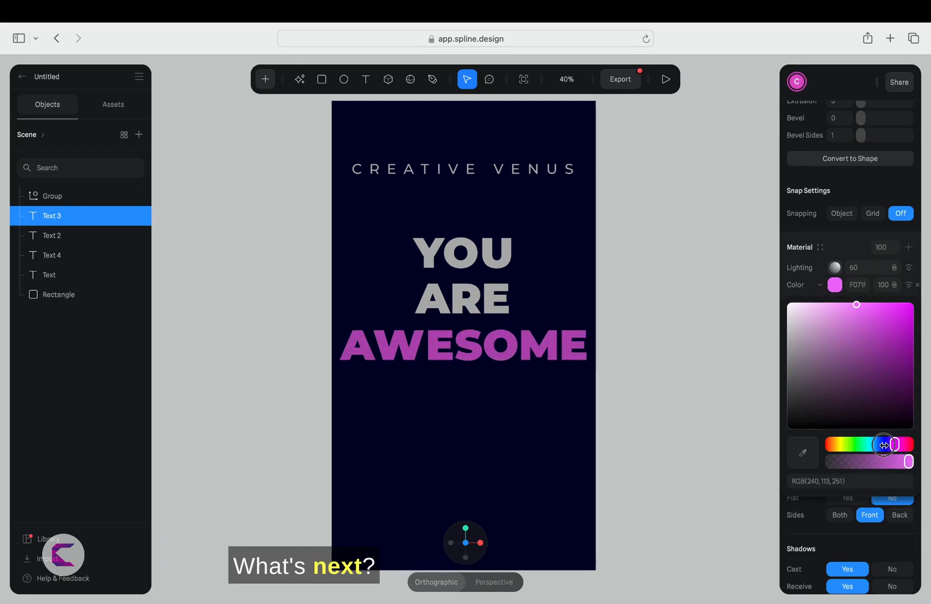
drag(884, 446, 840, 445)
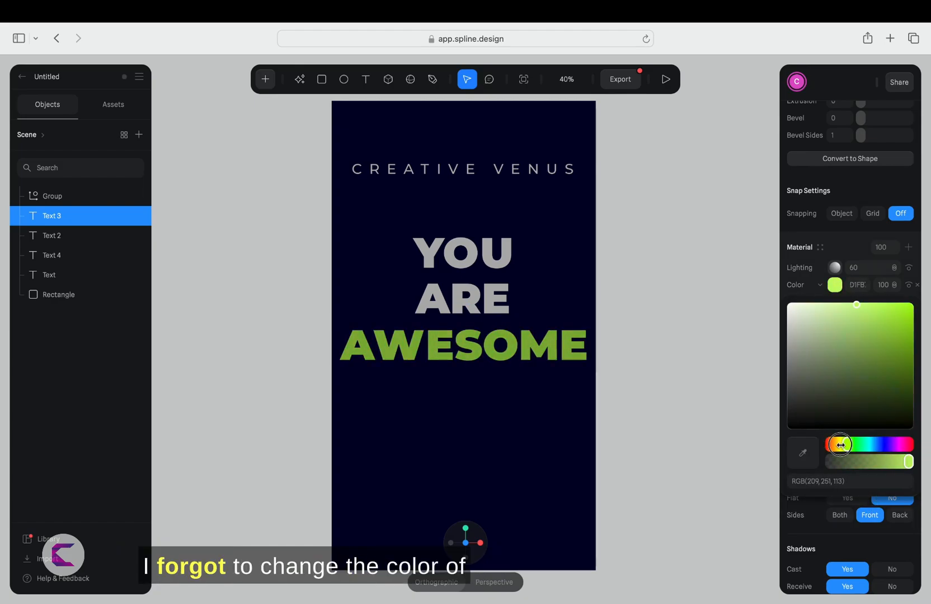
drag(840, 445, 903, 444)
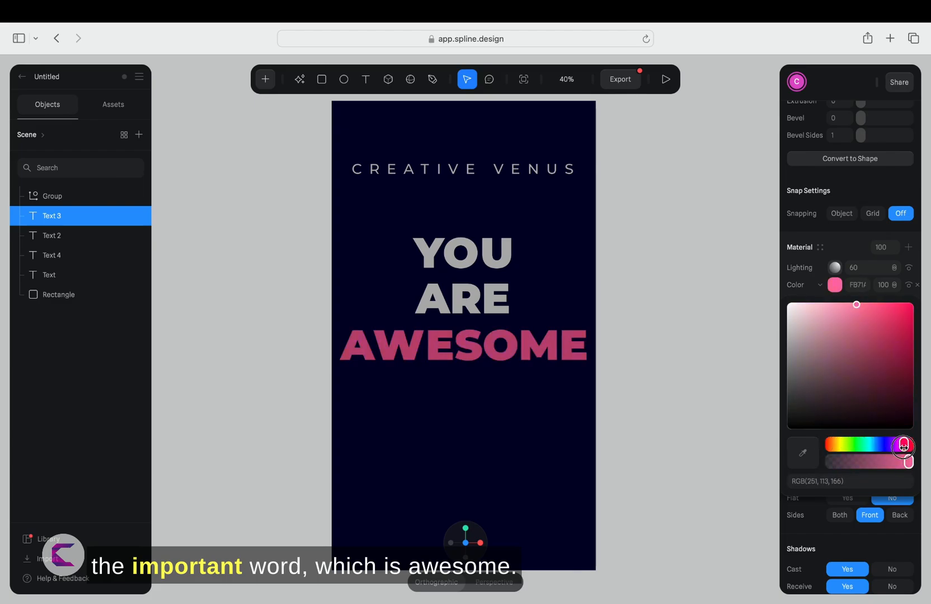
drag(902, 450, 827, 444)
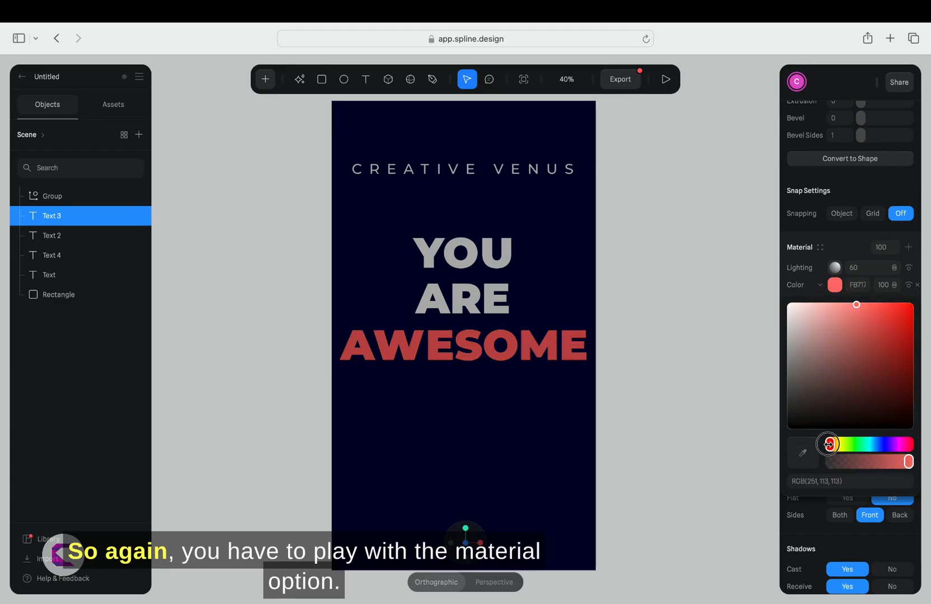
drag(827, 444, 836, 444)
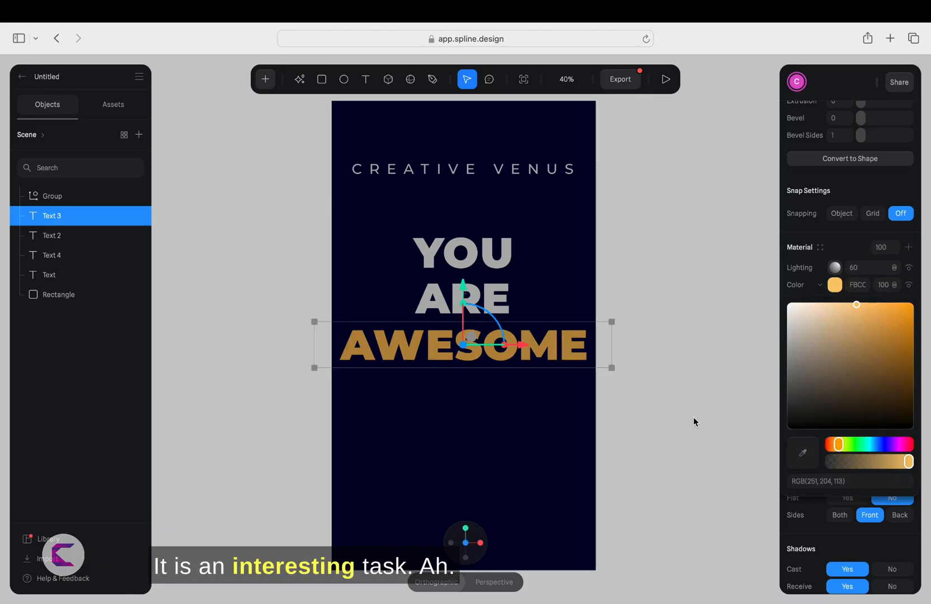
click(389, 79)
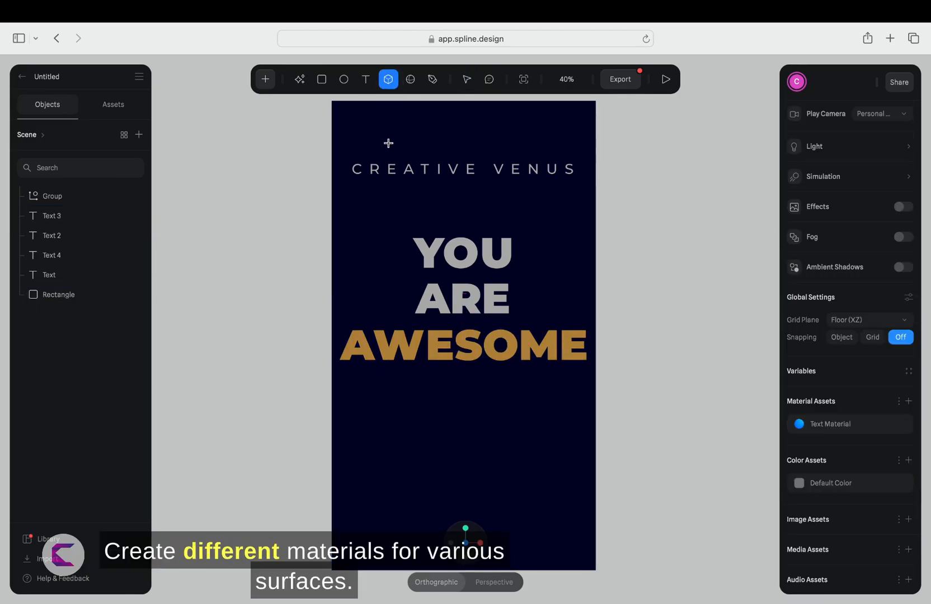
Step: Place a cube over the poster's centre and add Normal and Depth layers to its material
click(388, 79)
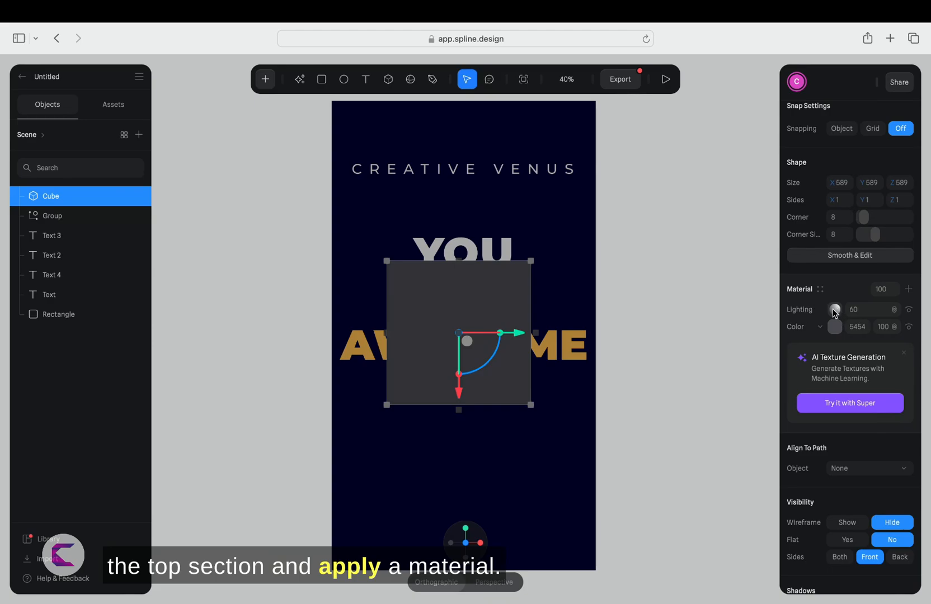
click(822, 289)
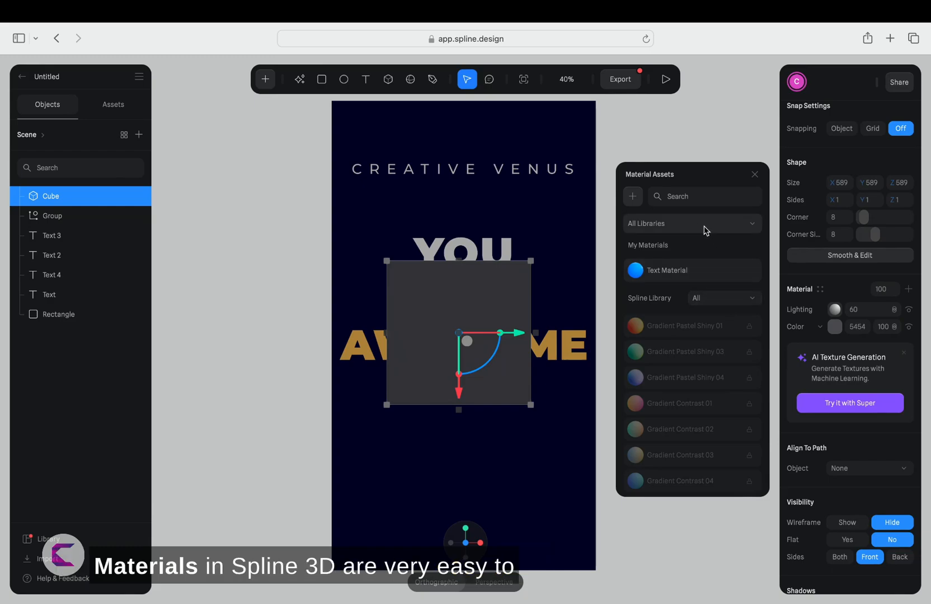
click(754, 174)
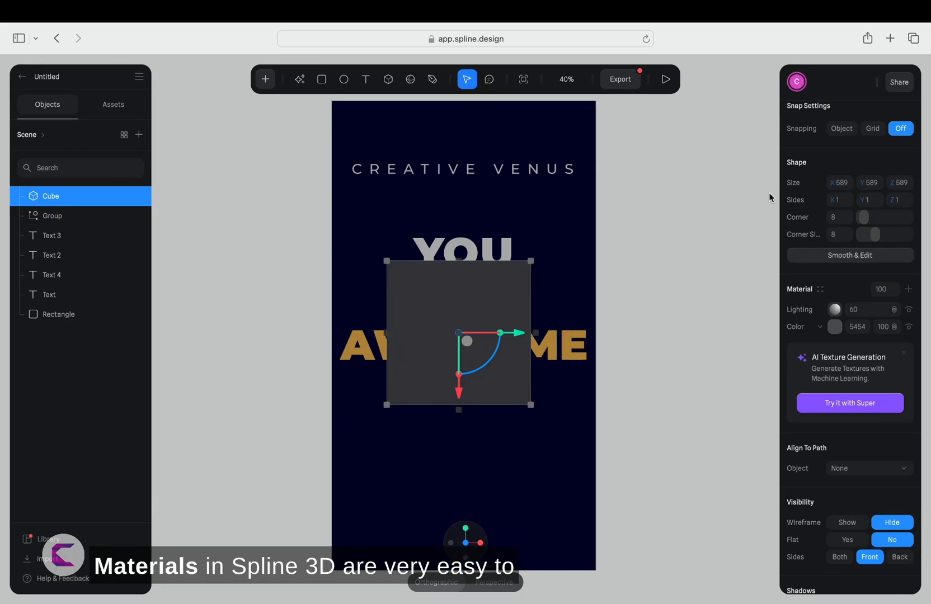
click(908, 289)
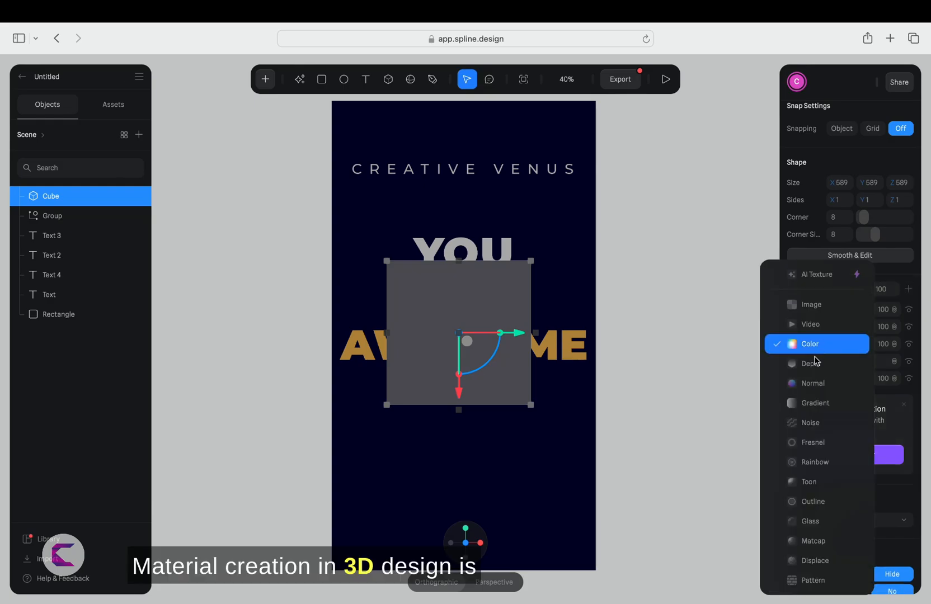
mouse_move(816, 383)
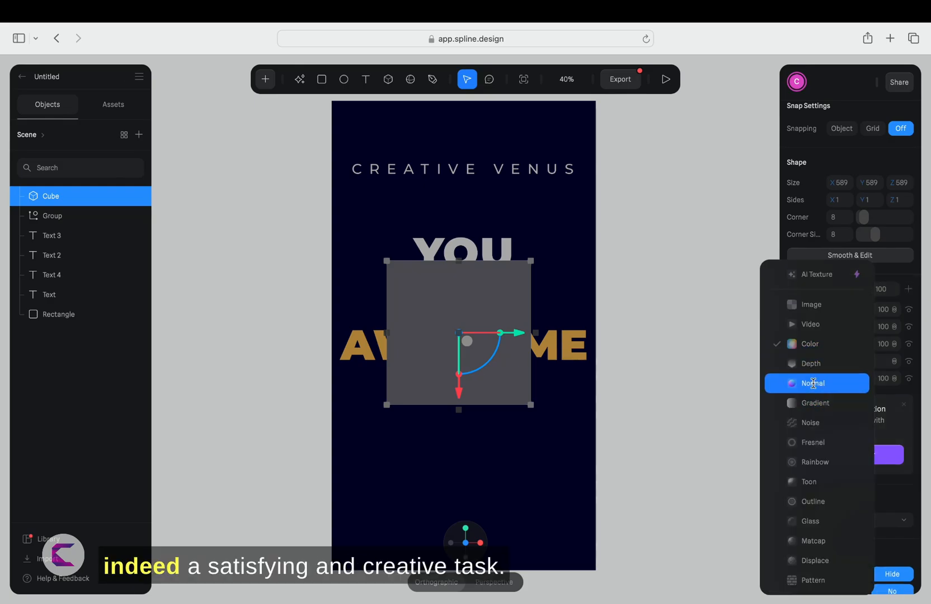
click(816, 383)
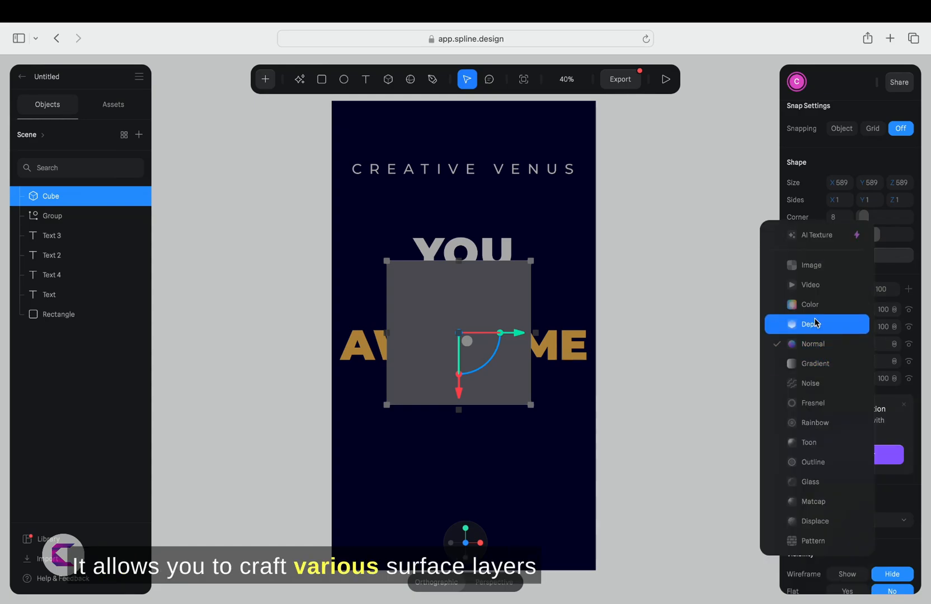
click(809, 324)
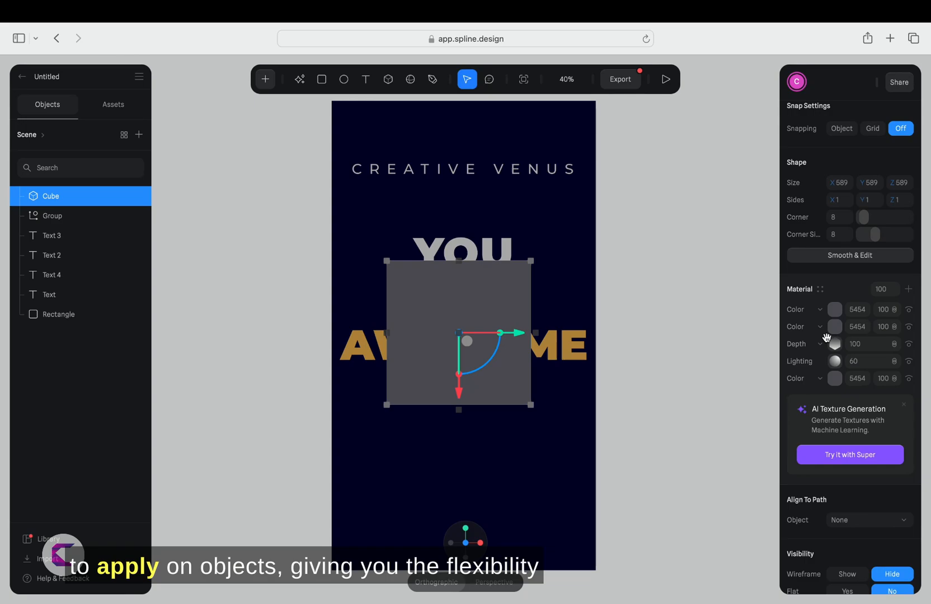
Step: Turn the cube's material layer into Glass so it frosts the lettering behind it
click(819, 309)
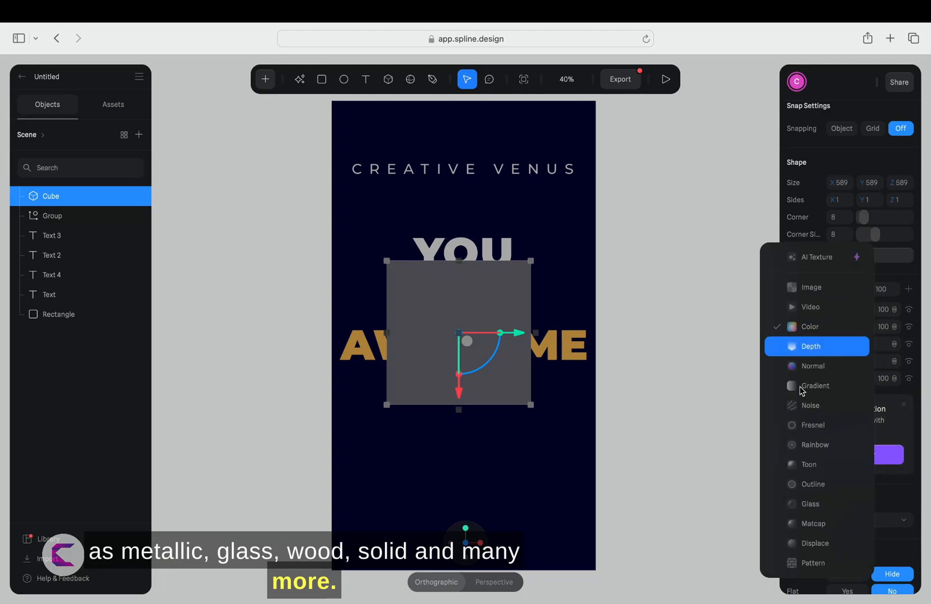
click(810, 347)
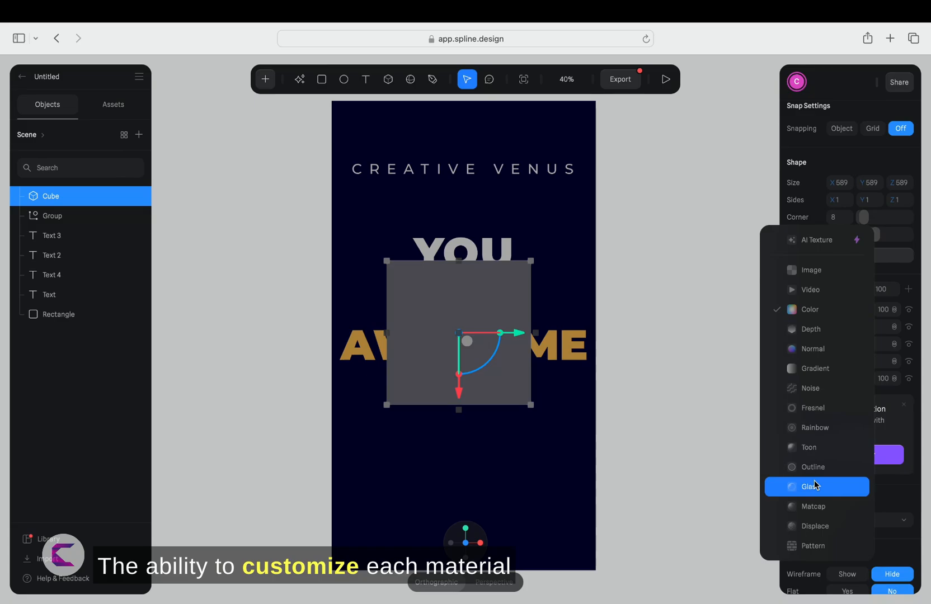
click(813, 487)
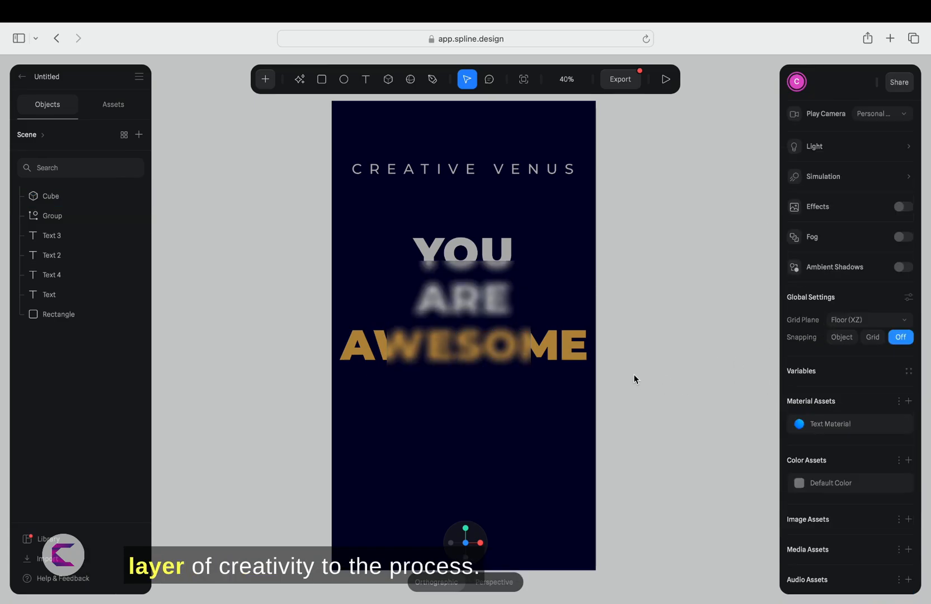
click(51, 196)
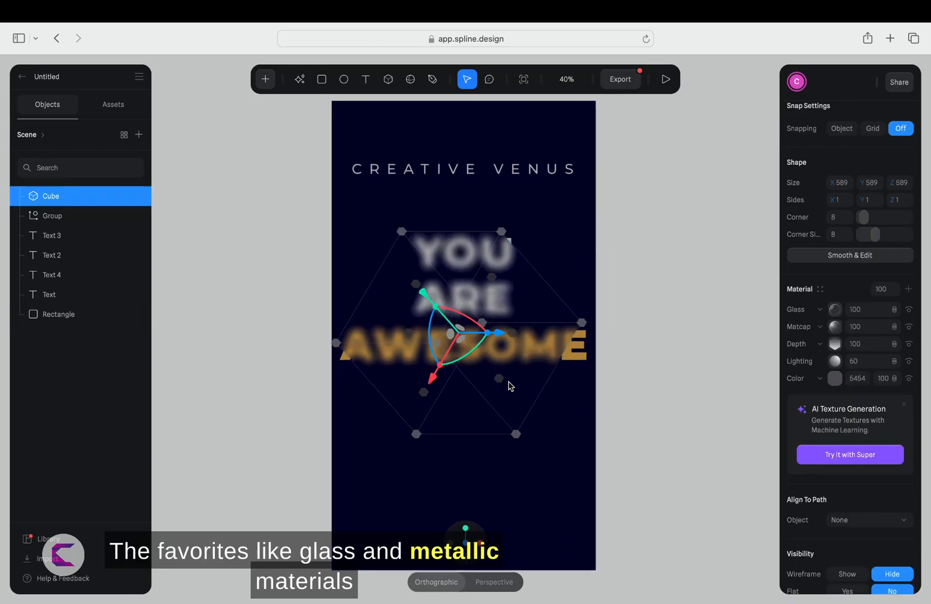
click(52, 235)
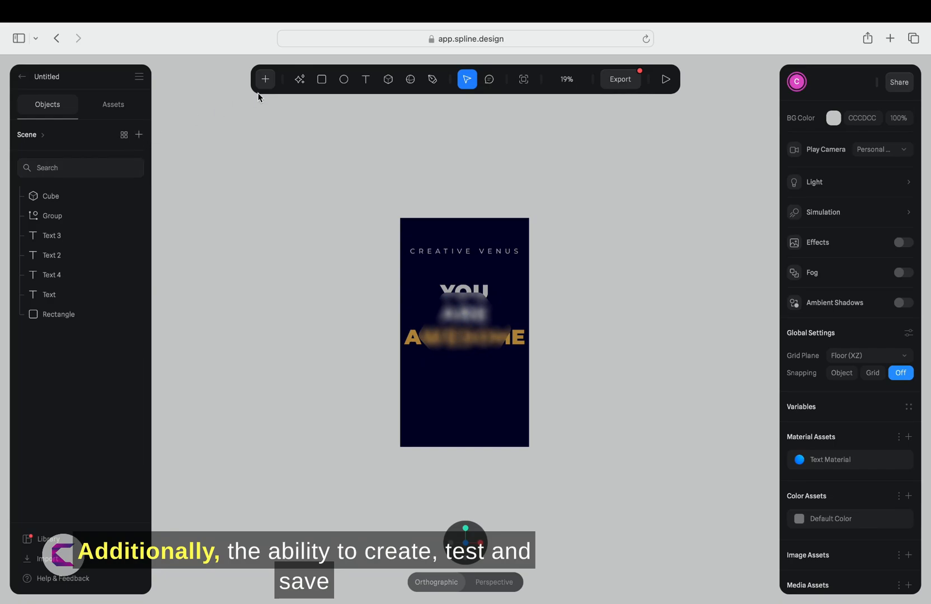
click(265, 79)
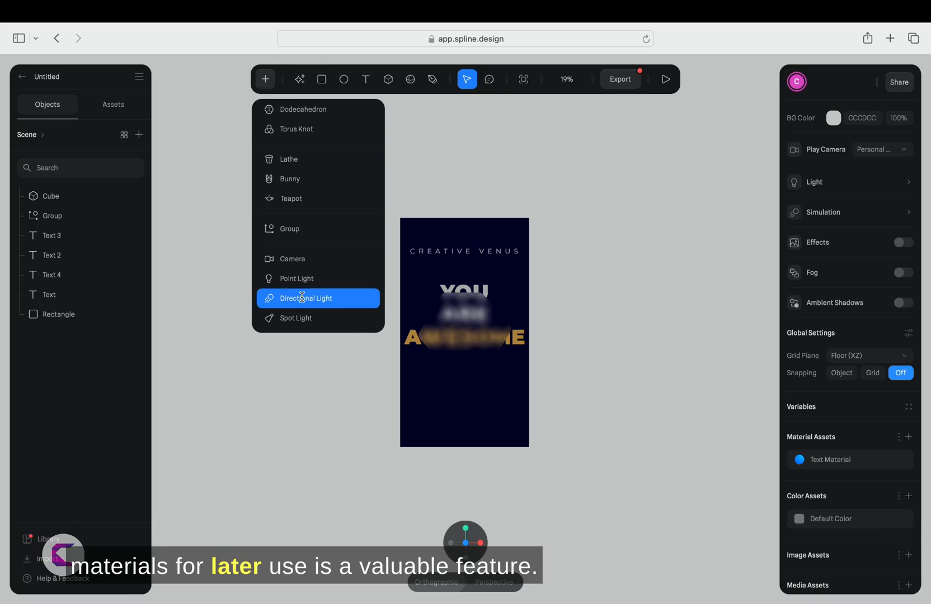
Step: Add a Directional Light in front of the poster with Intensity raised to about 2.67
click(307, 298)
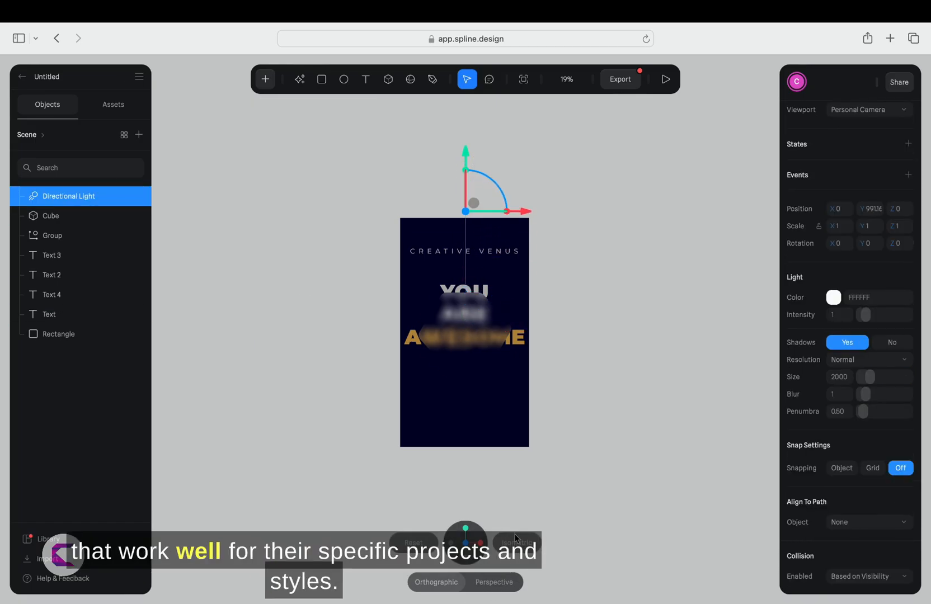
click(516, 543)
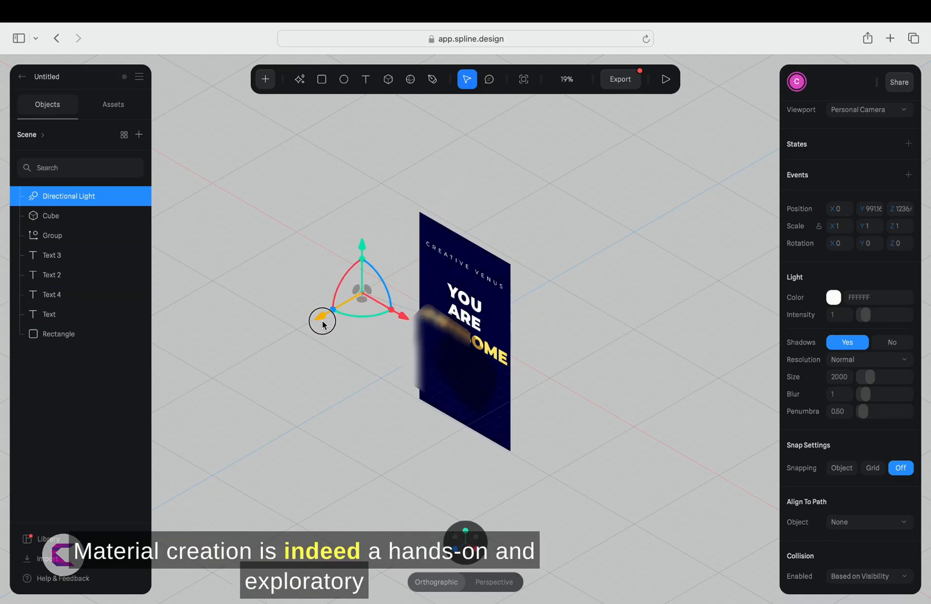
drag(322, 321, 362, 283)
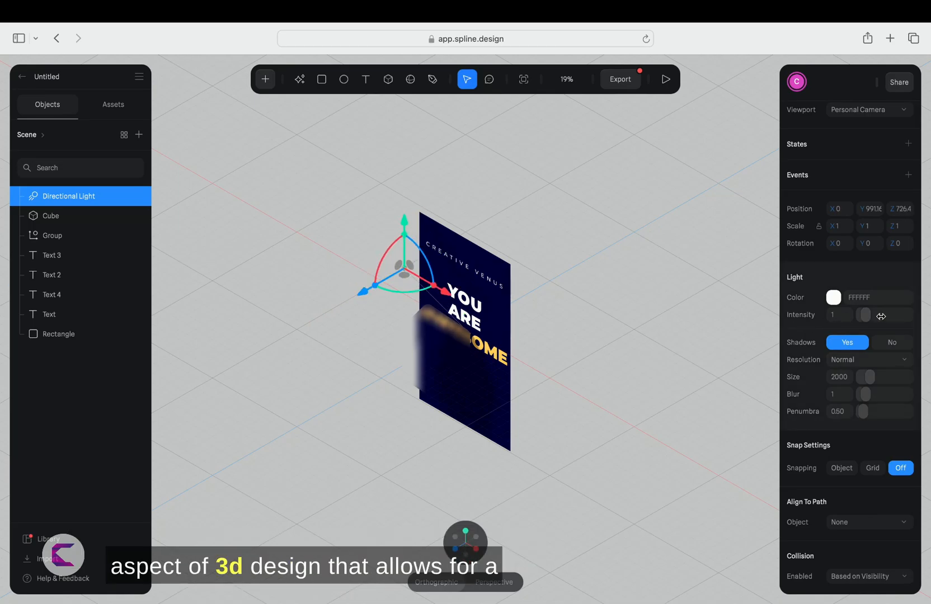
drag(864, 315, 879, 315)
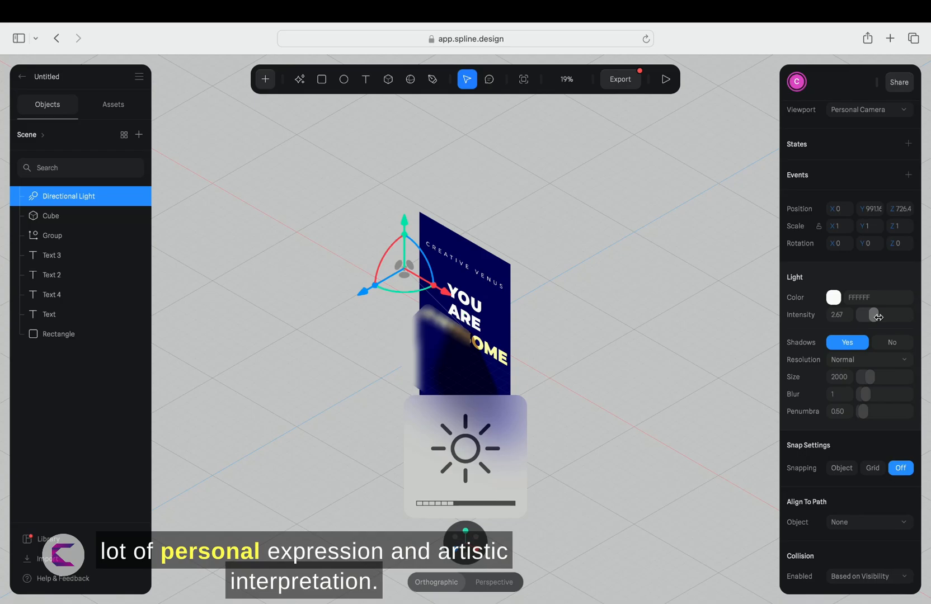
drag(879, 316, 868, 316)
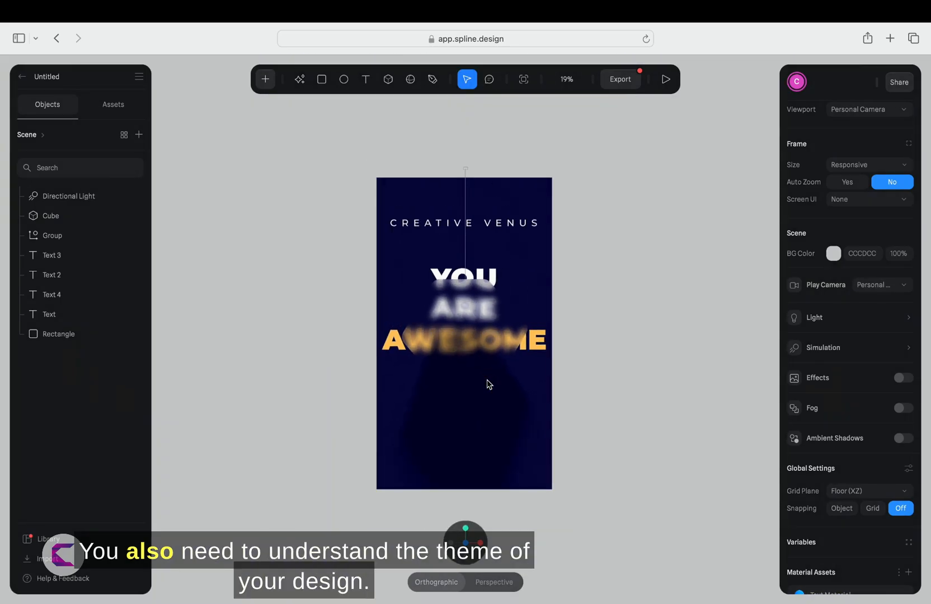
Step: Select the glass cube and bring up its Material Assets library
click(50, 215)
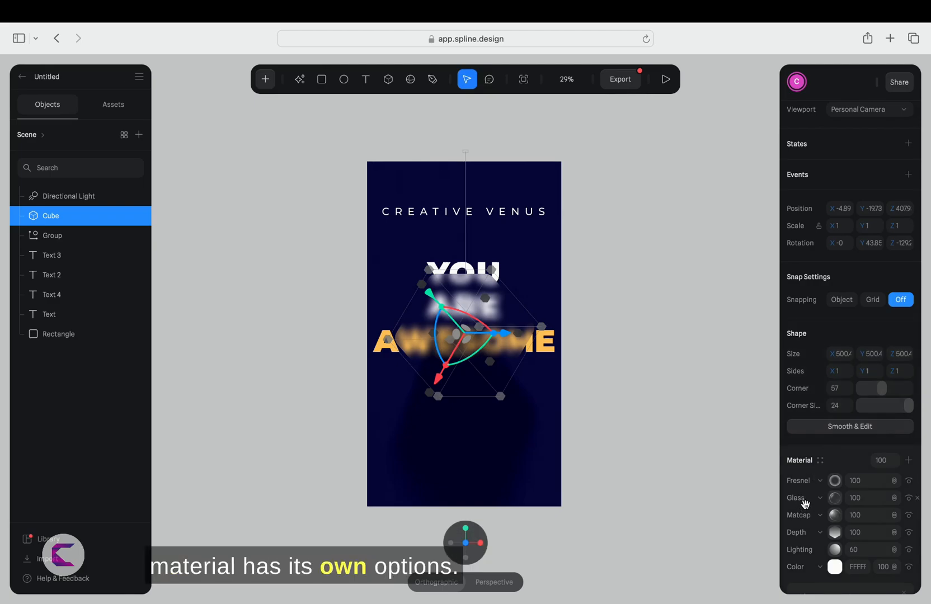
scroll(down, 3)
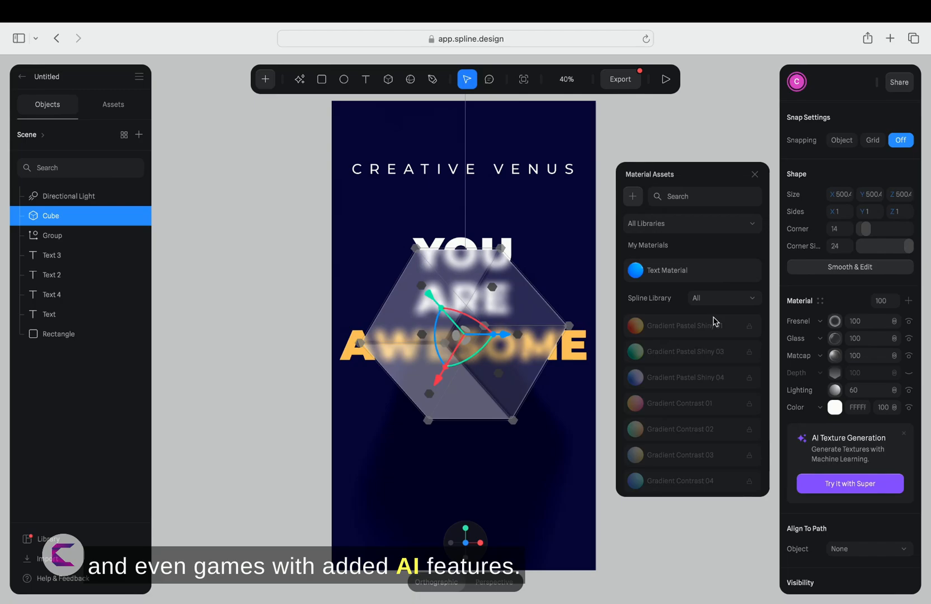
Step: Filter the library to Transparent and apply Translucent Bubble Gradient 01 to the cube
click(723, 299)
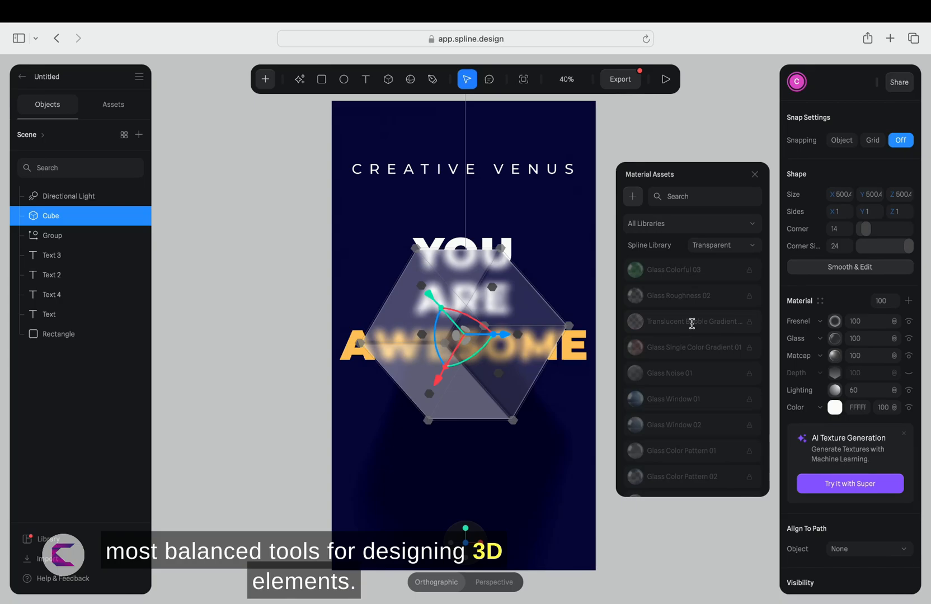
click(691, 322)
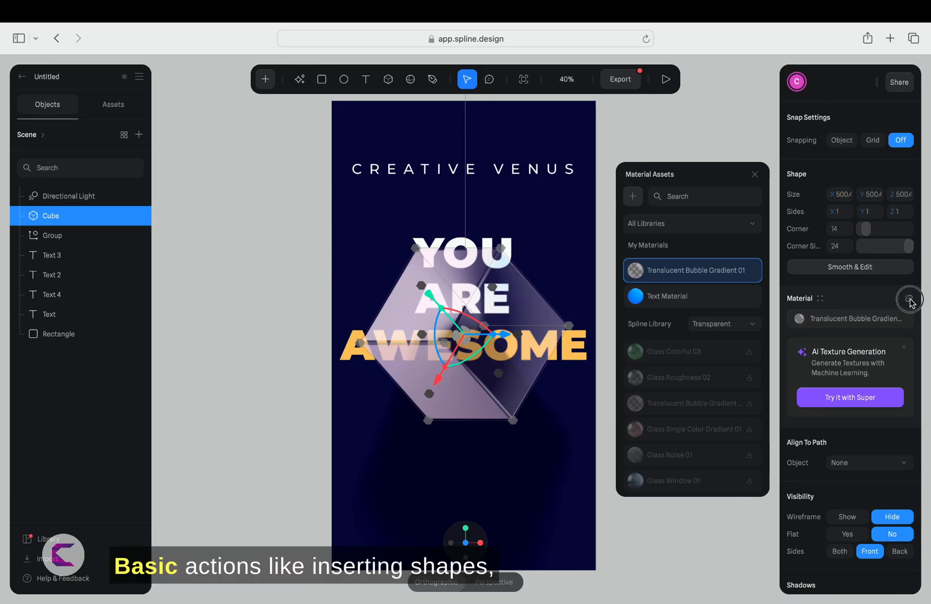
click(909, 299)
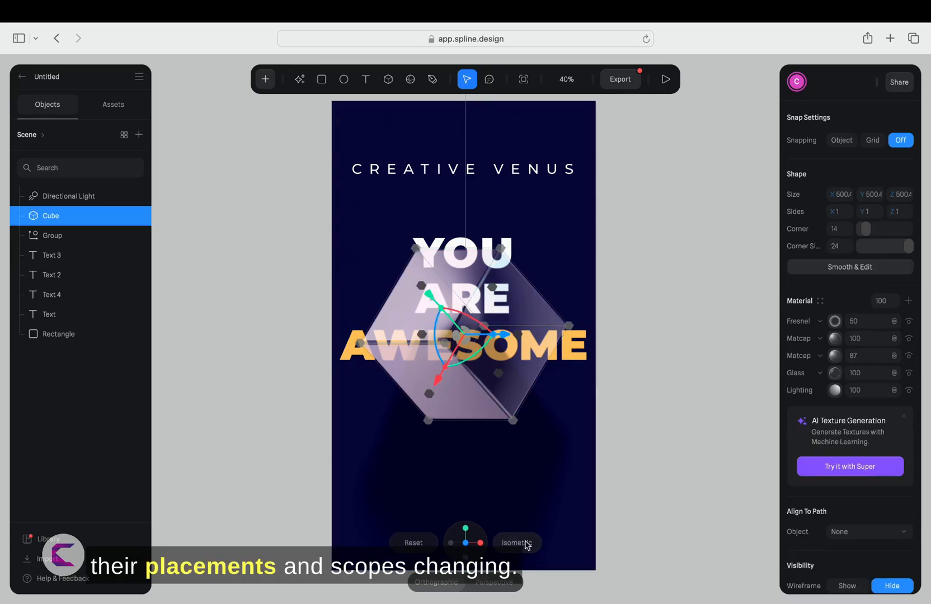
Step: Enable frosted blur on the cube's Glass layer and set its blend mode, adding a second Directional Light
click(514, 543)
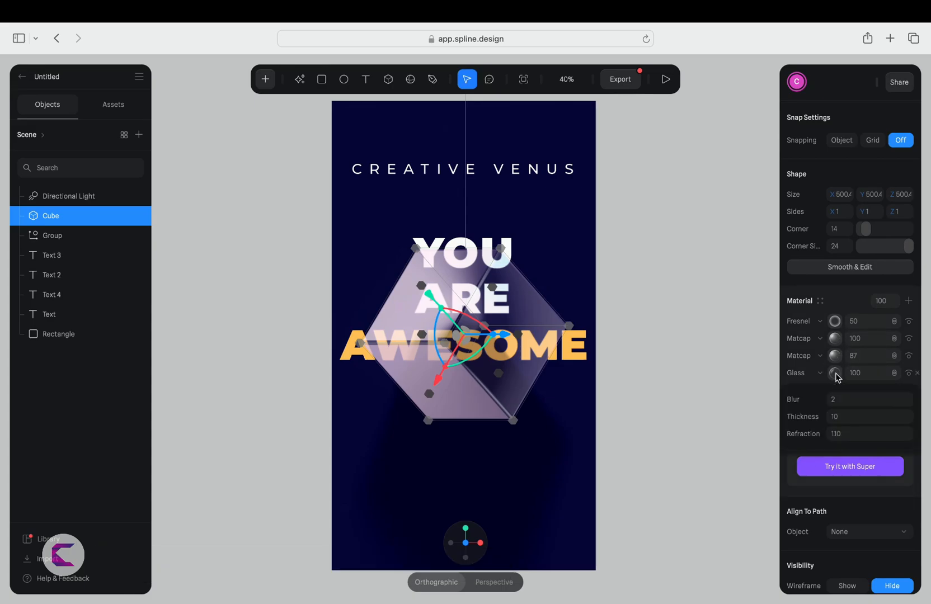
click(869, 399)
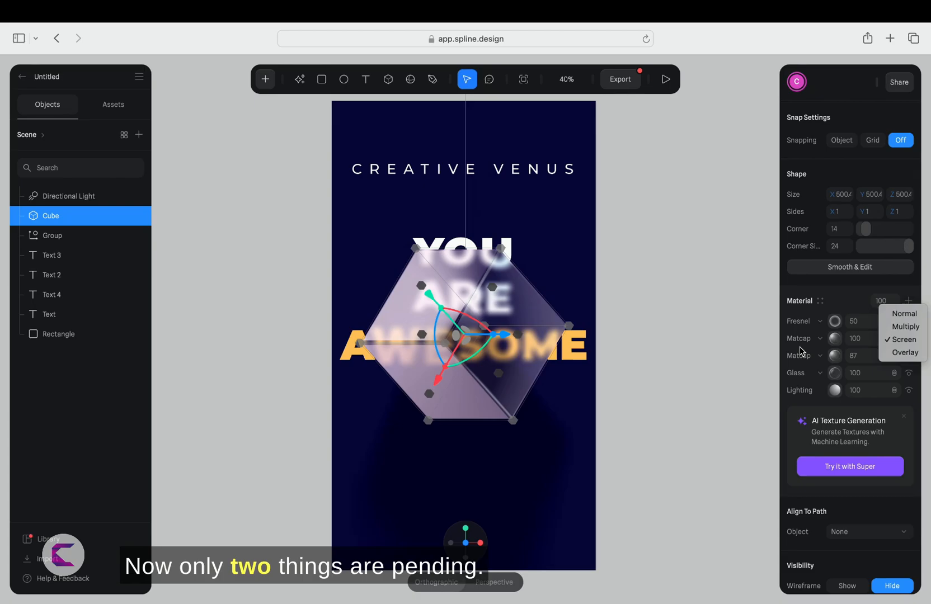
click(73, 196)
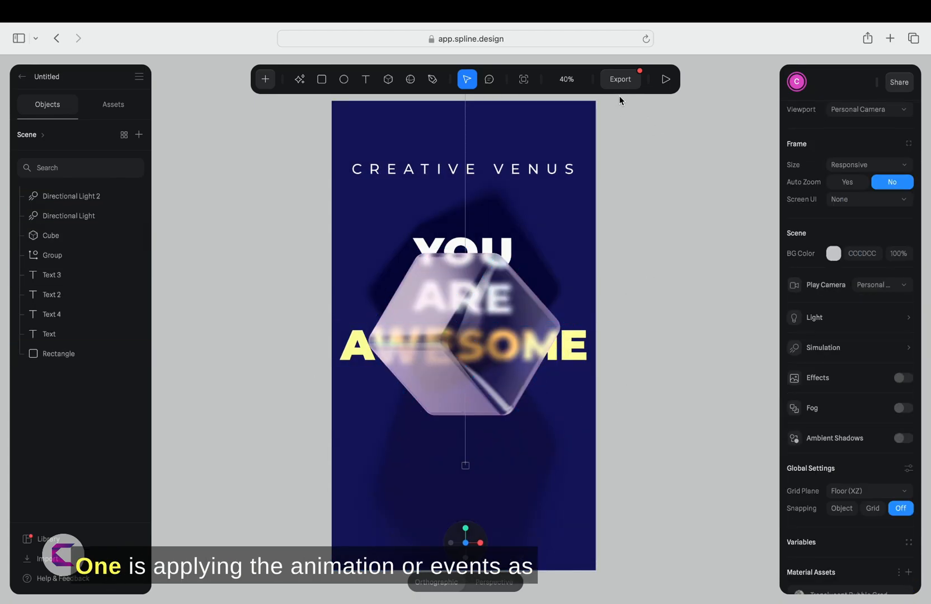
Step: Set export play settings so Orbit and Soft Orbit are off, keeping Personal Camera for playback
click(620, 79)
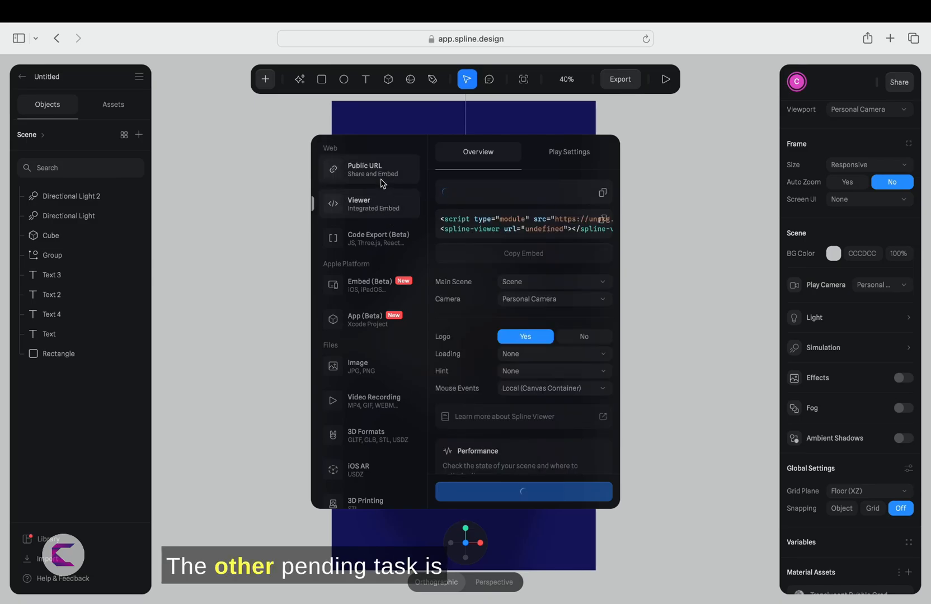
click(568, 152)
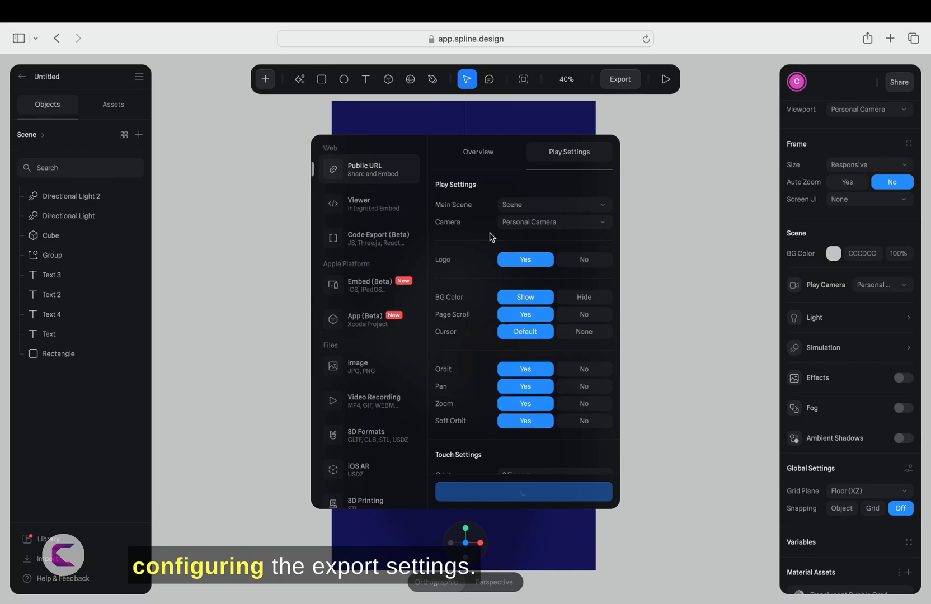
mouse_move(586, 275)
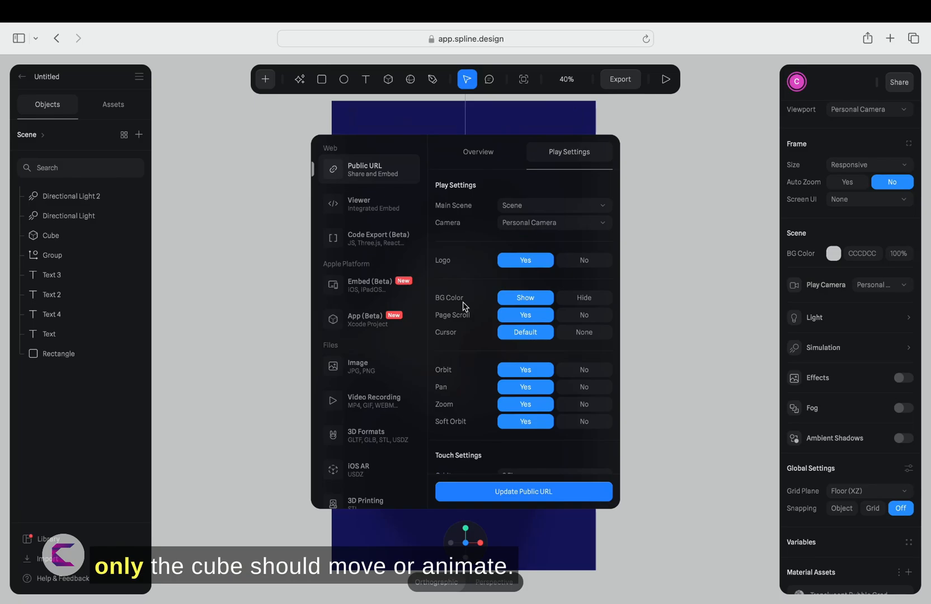
click(584, 369)
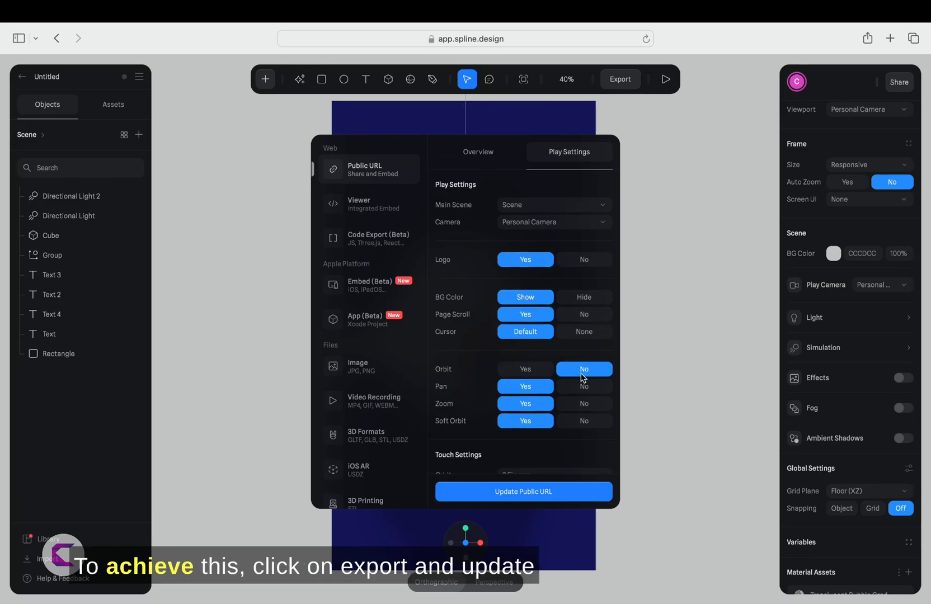
click(583, 420)
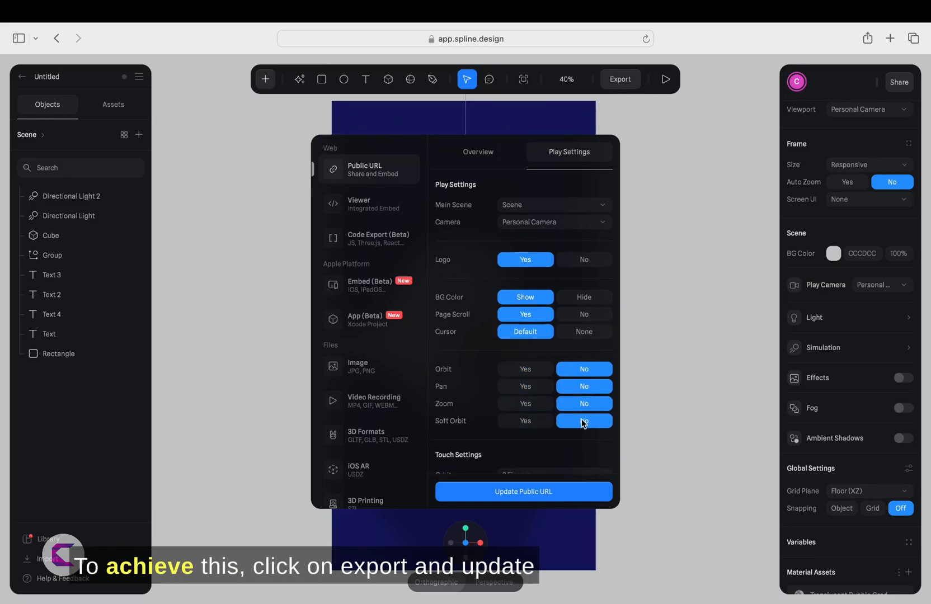
click(552, 222)
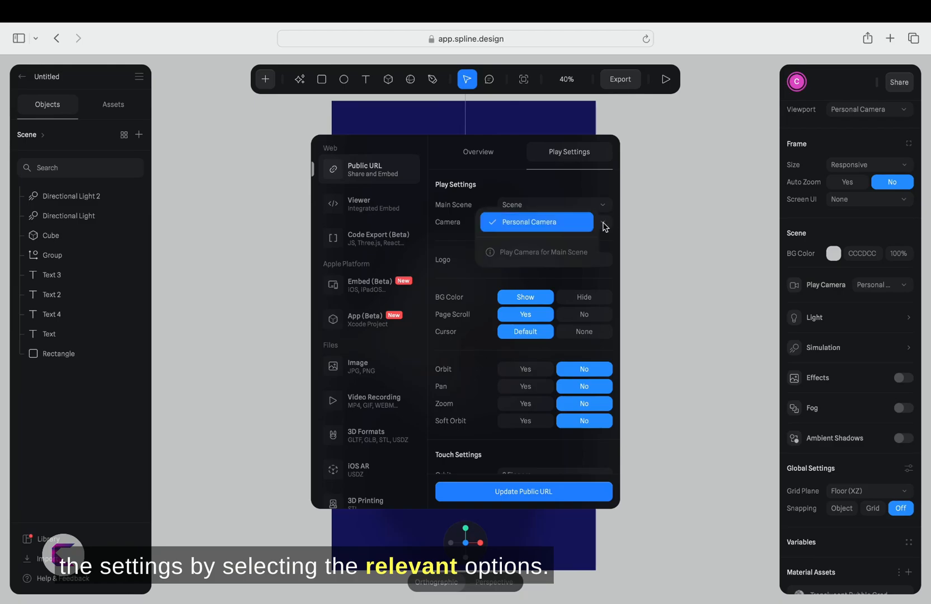
click(535, 222)
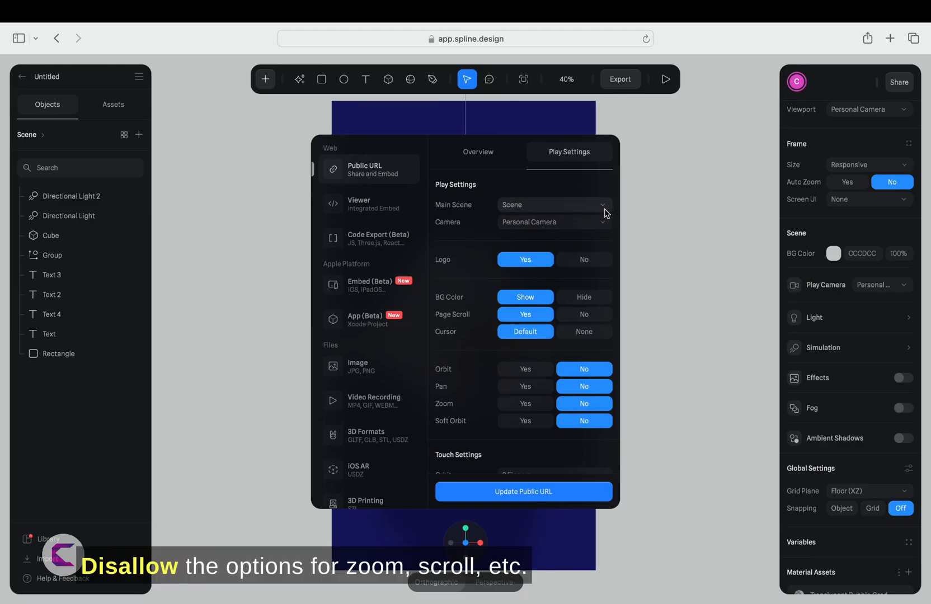
scroll(down, 3)
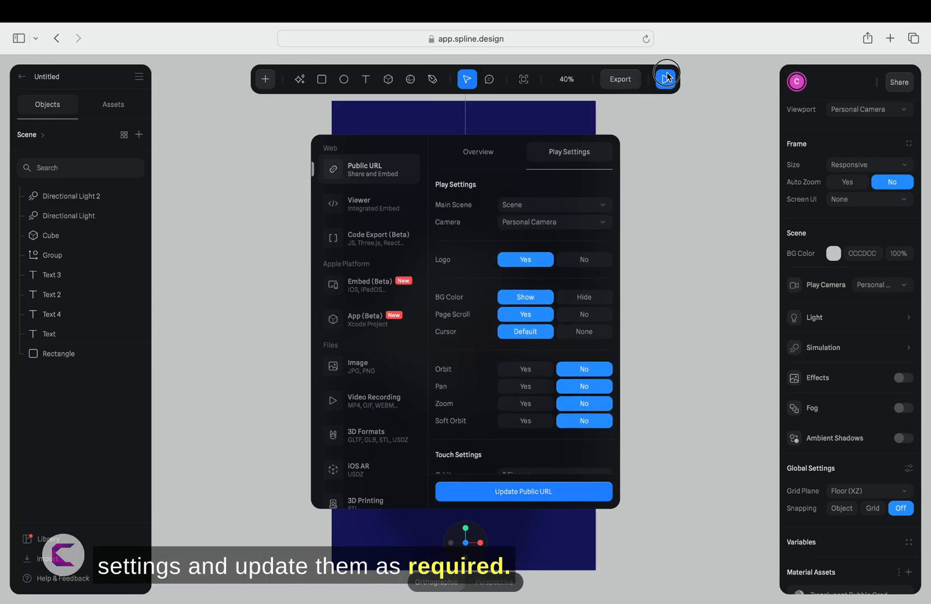
click(665, 79)
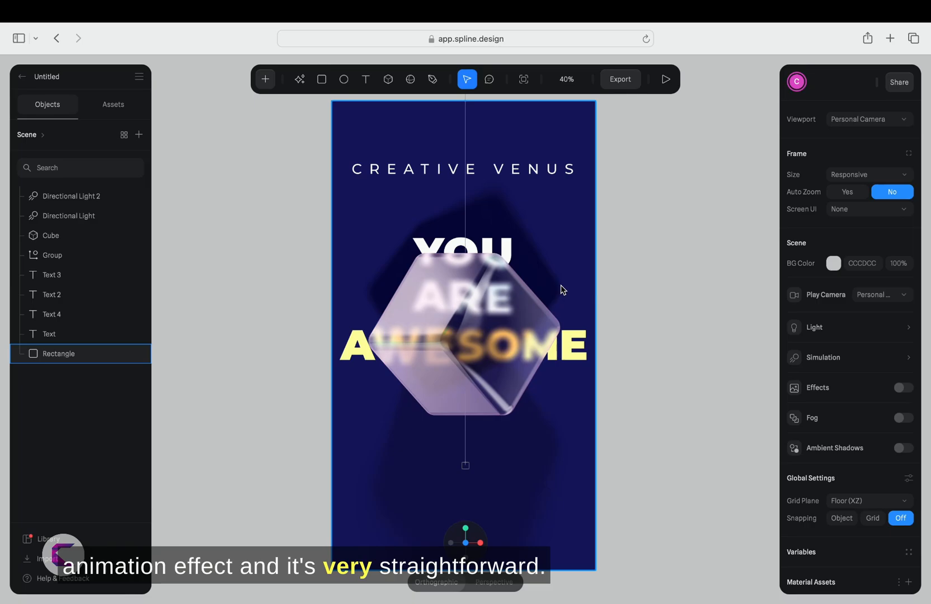
Step: Add a Look At event to the cube targeting the cursor along the Z direction
click(51, 235)
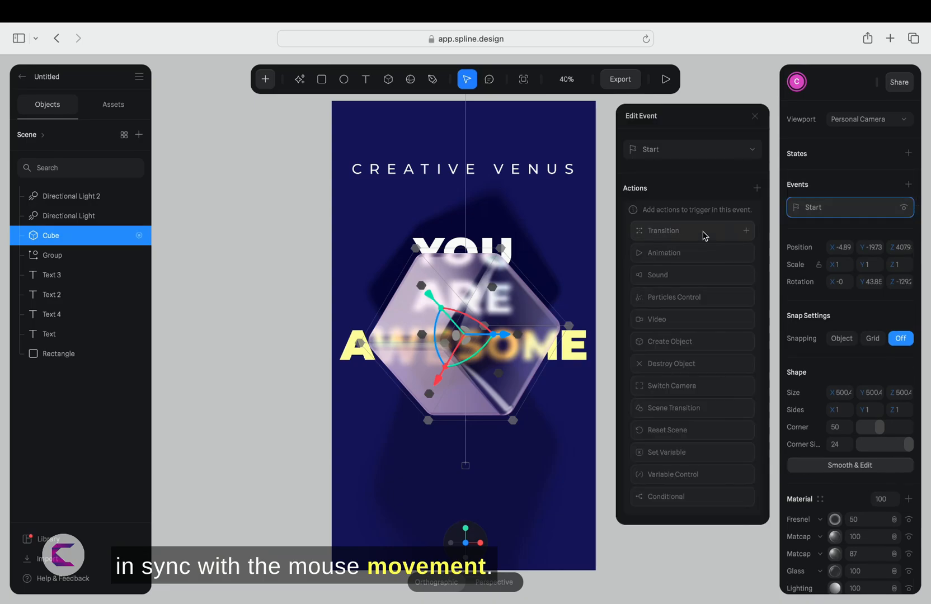
mouse_move(681, 364)
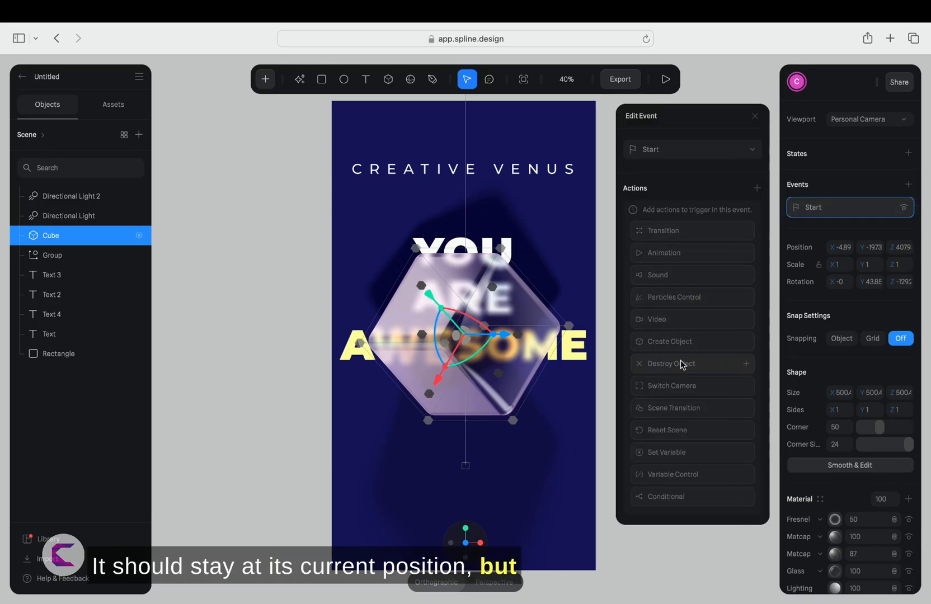
mouse_move(672, 303)
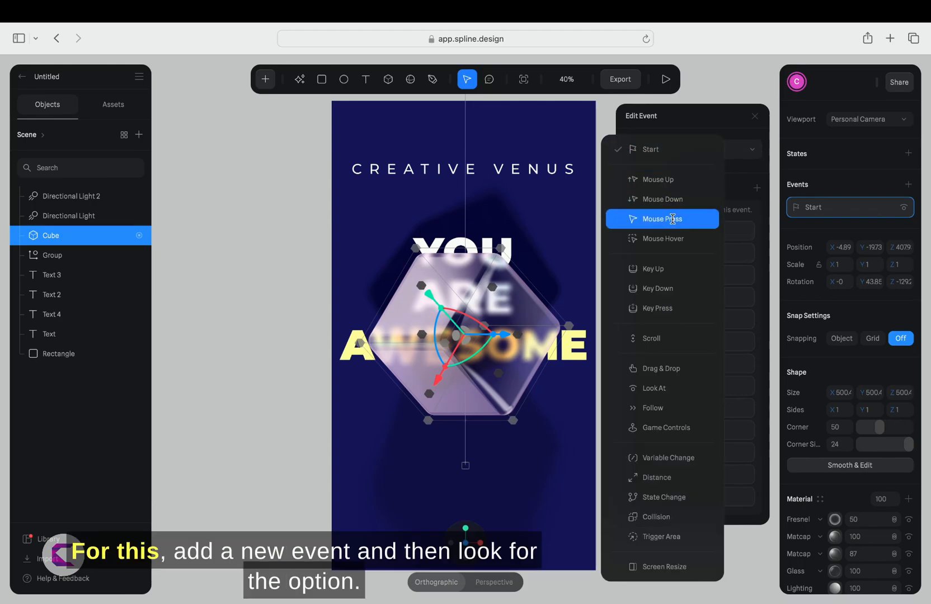
mouse_move(670, 239)
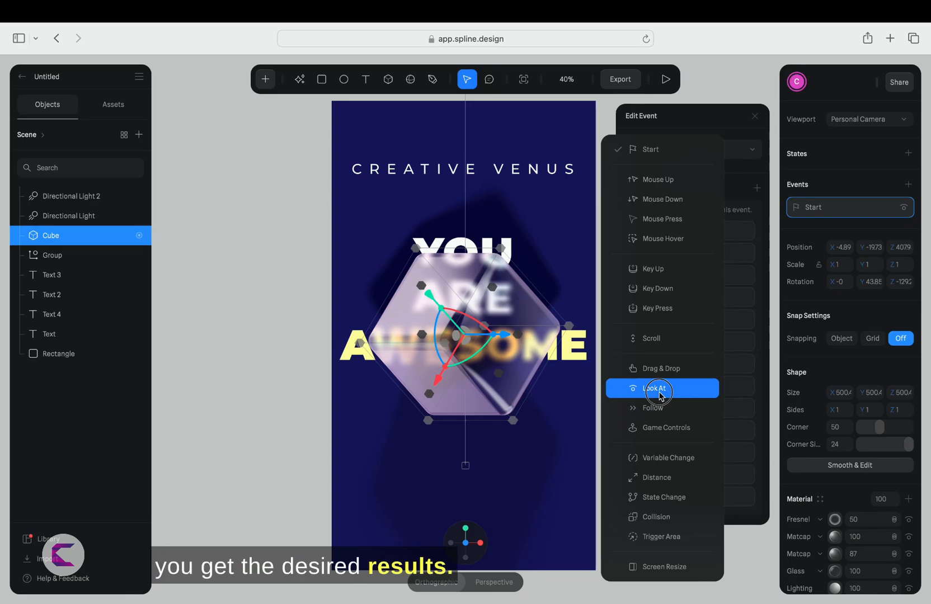
click(657, 388)
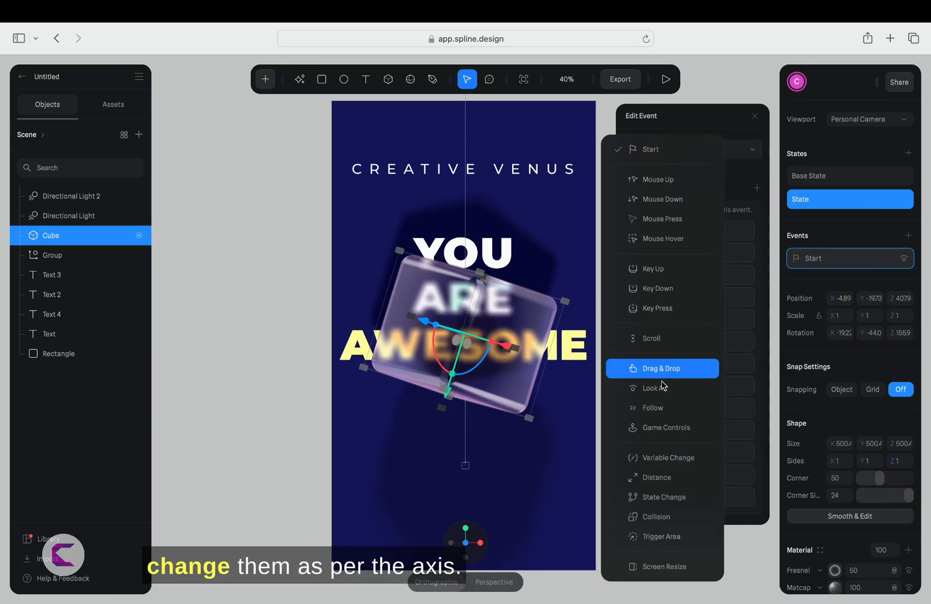
click(657, 388)
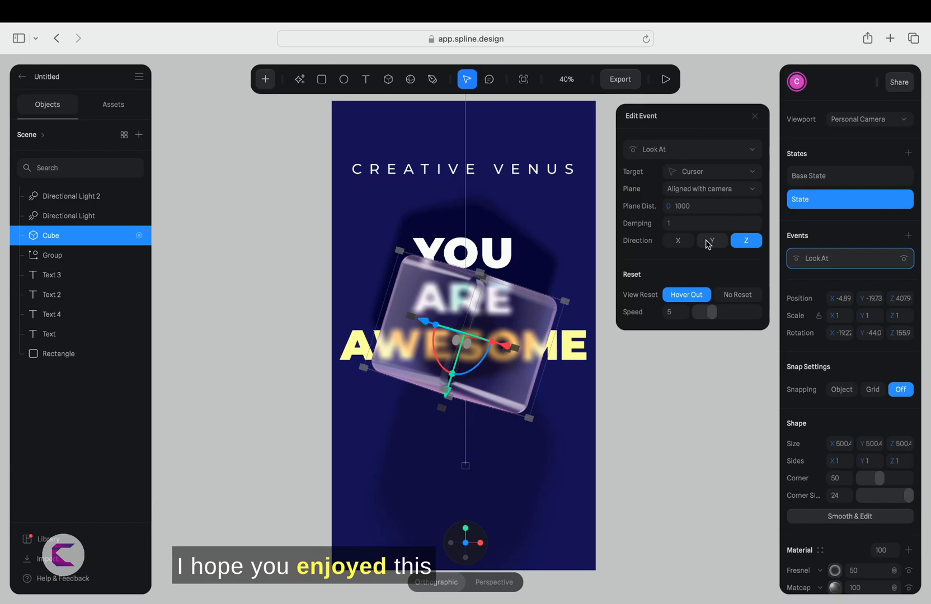